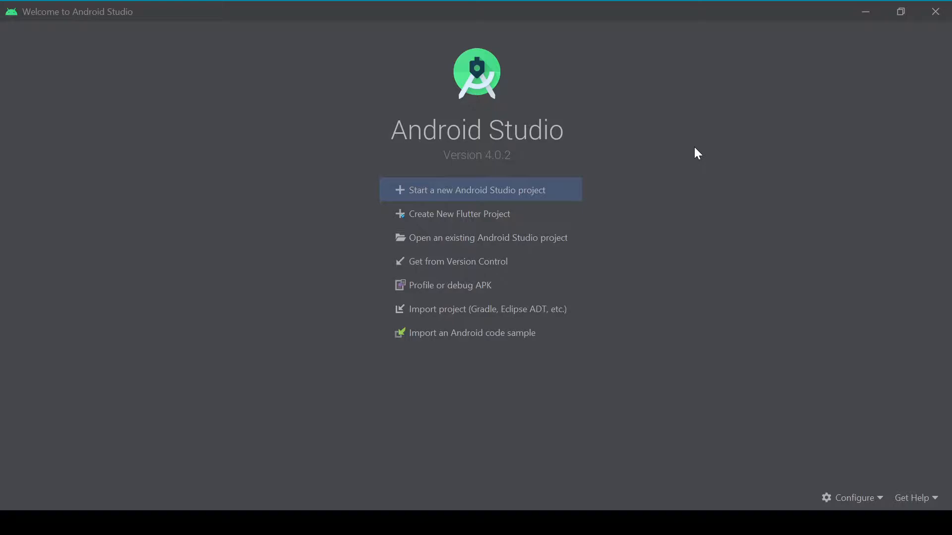
pyautogui.moveTo(569, 121)
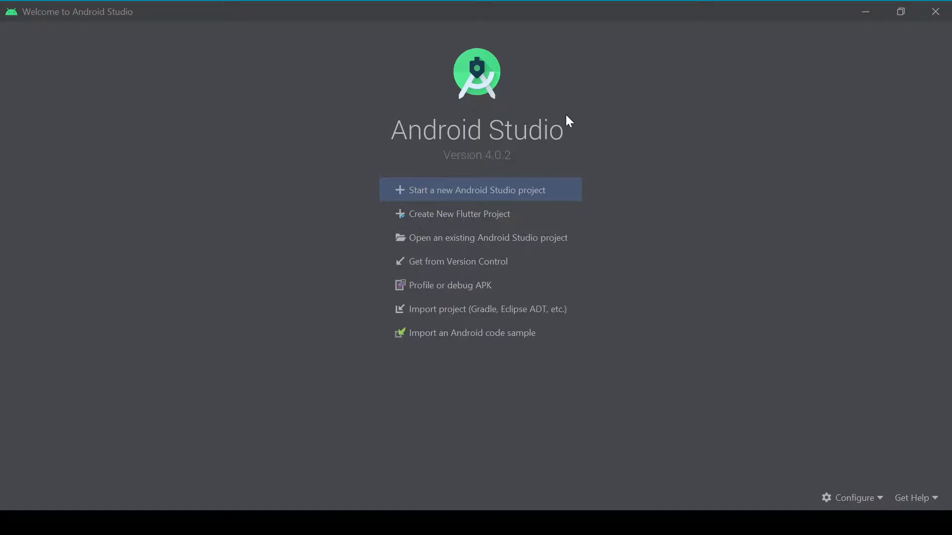
pyautogui.moveTo(546, 120)
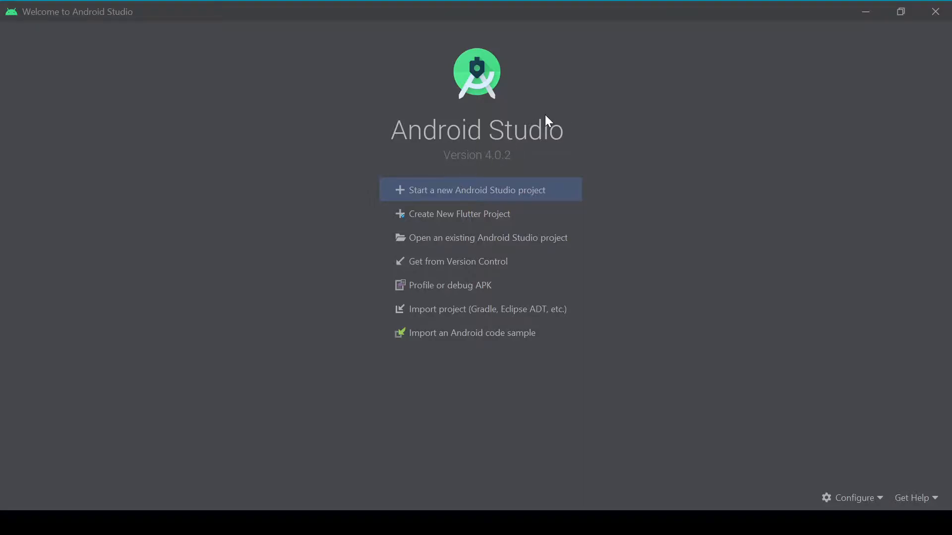
pyautogui.moveTo(455, 217)
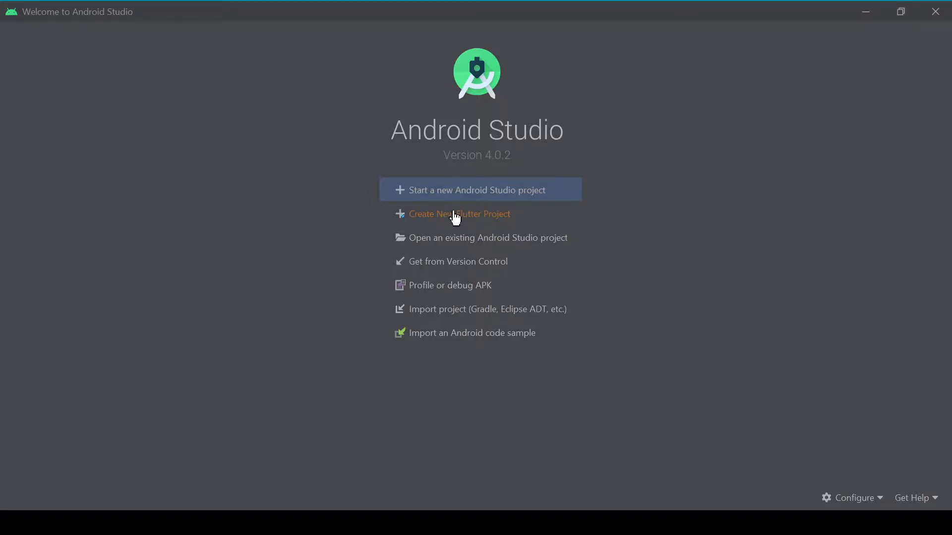
# Create a Flutter Application project named box_decoration using the SDK at C:\src\flutter
pyautogui.click(459, 213)
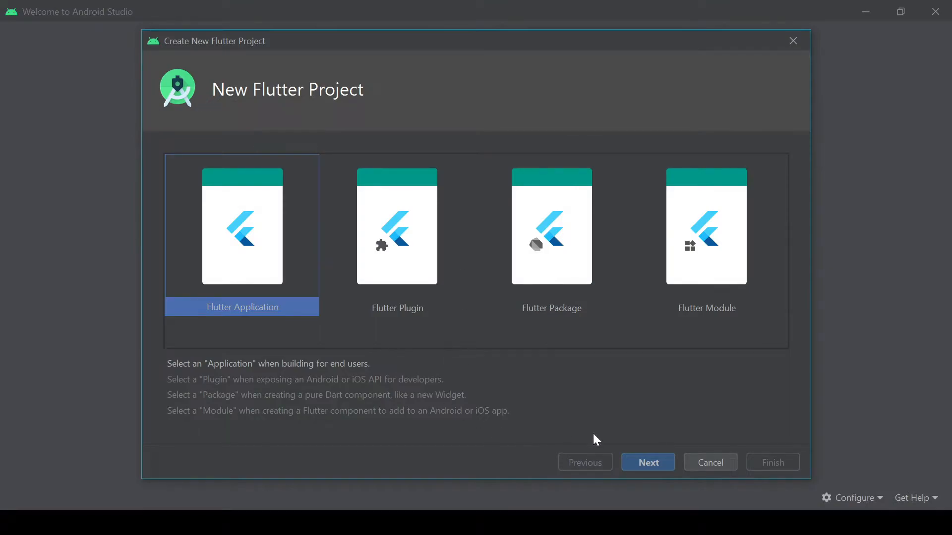
pyautogui.click(648, 462)
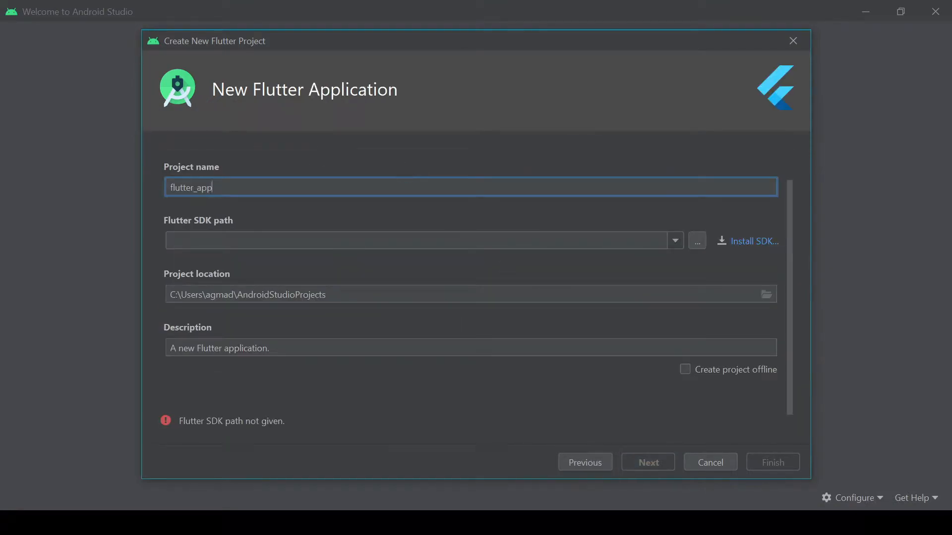
pyautogui.write('box')
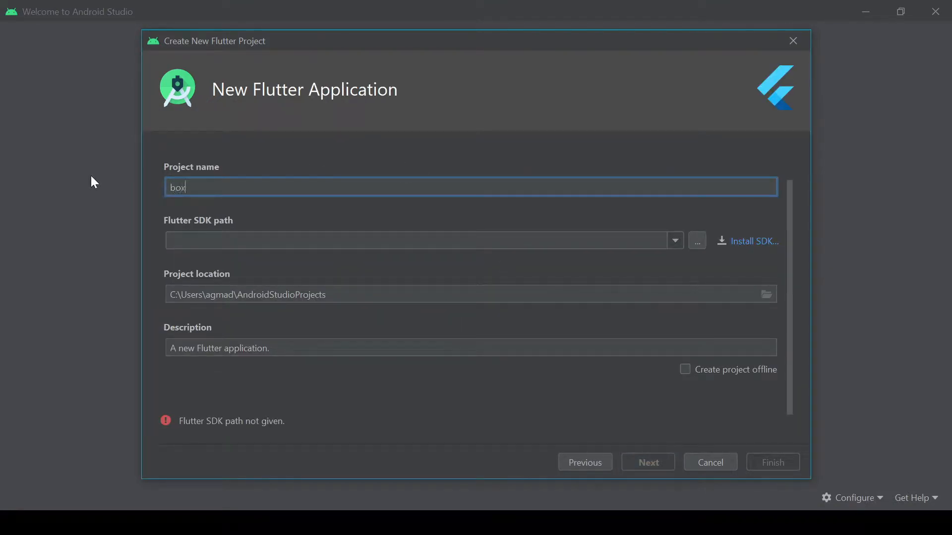
pyautogui.write('_decor')
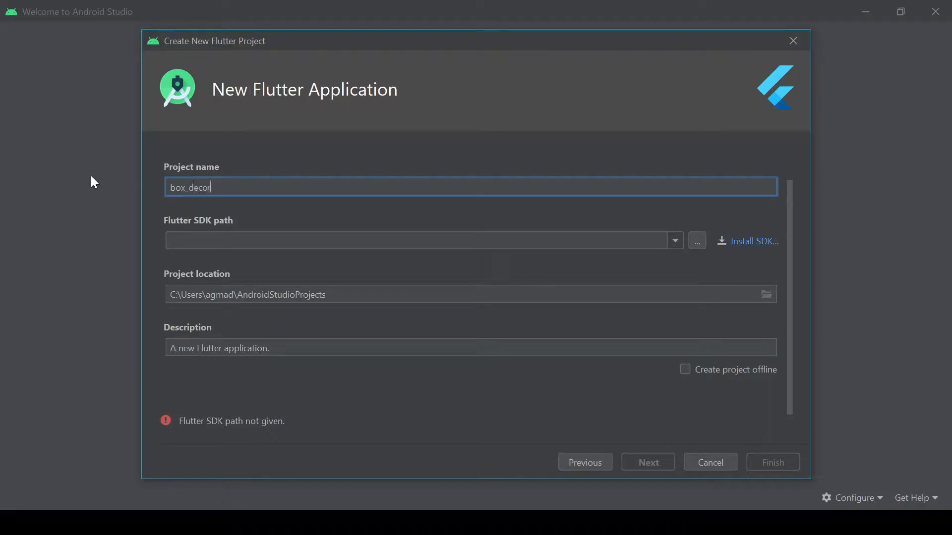
pyautogui.write('atio')
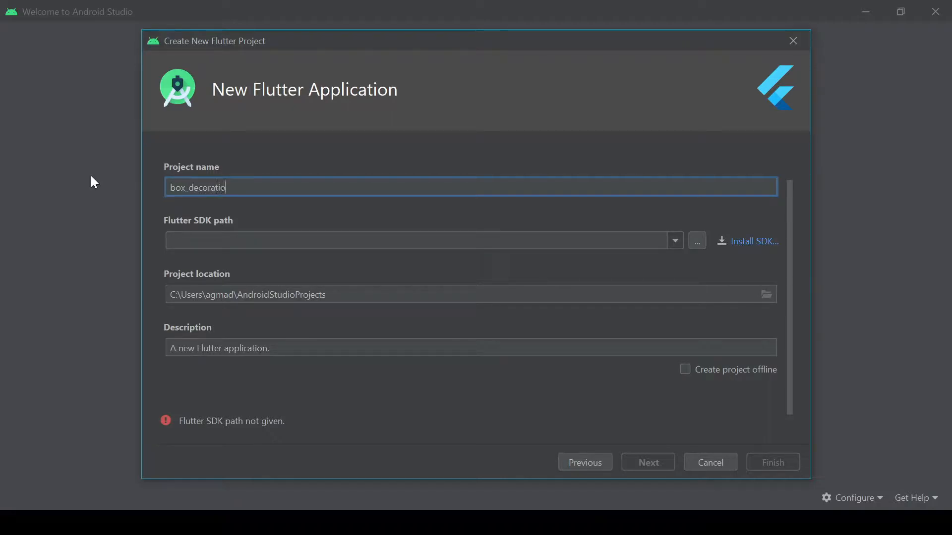
pyautogui.write('n')
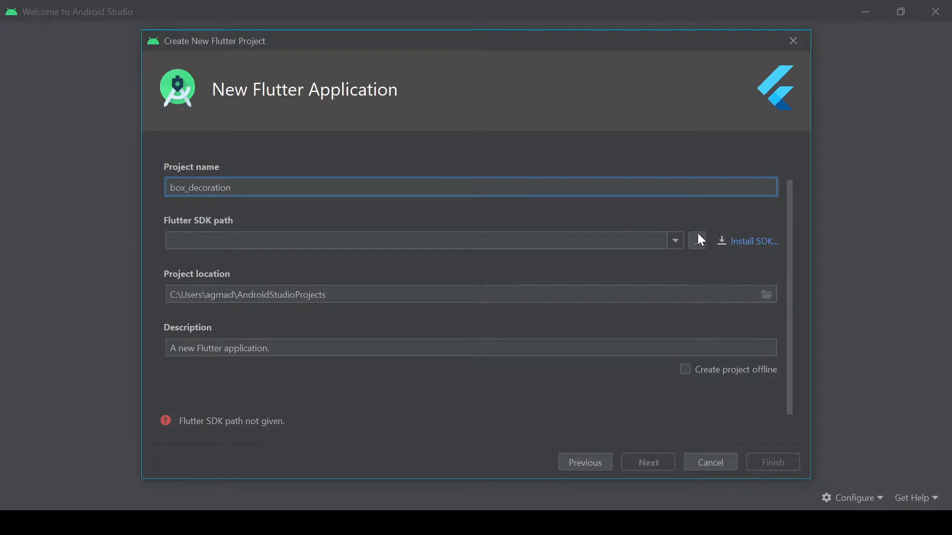
pyautogui.click(696, 241)
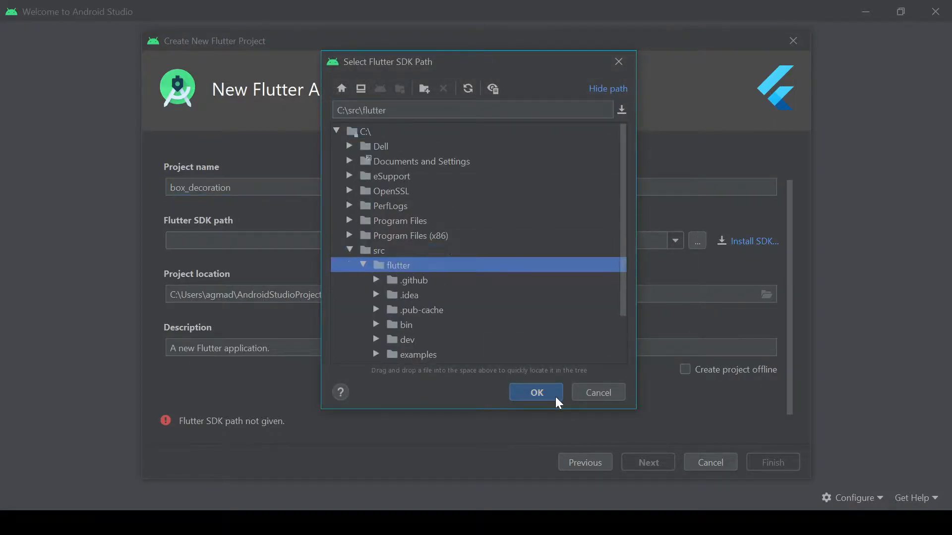
pyautogui.click(535, 393)
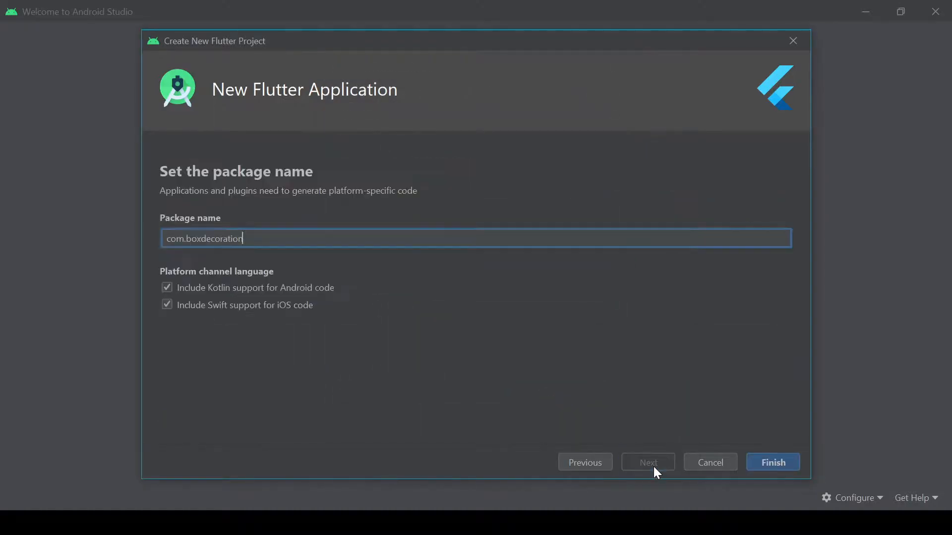
pyautogui.click(772, 462)
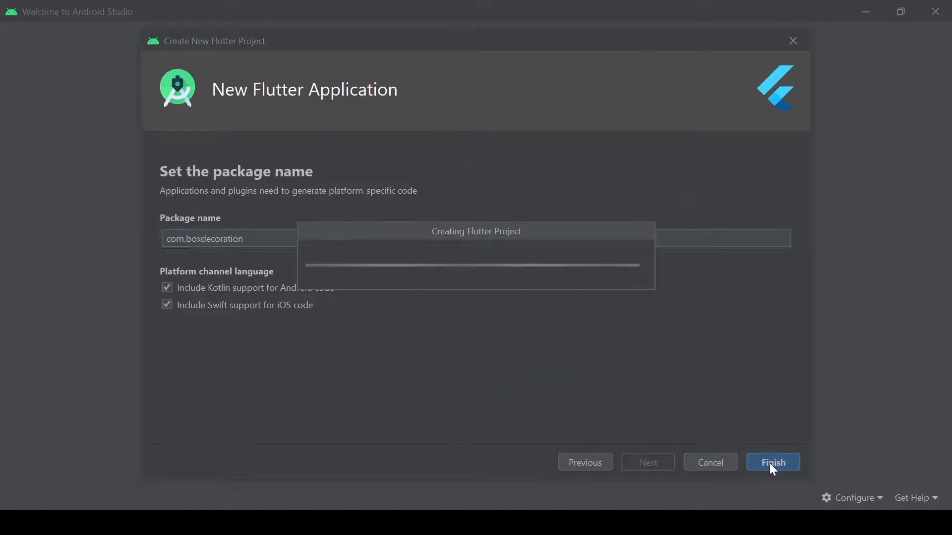
# Let the box_decoration project finish loading and hide the Dart Analysis panel
pyautogui.click(773, 462)
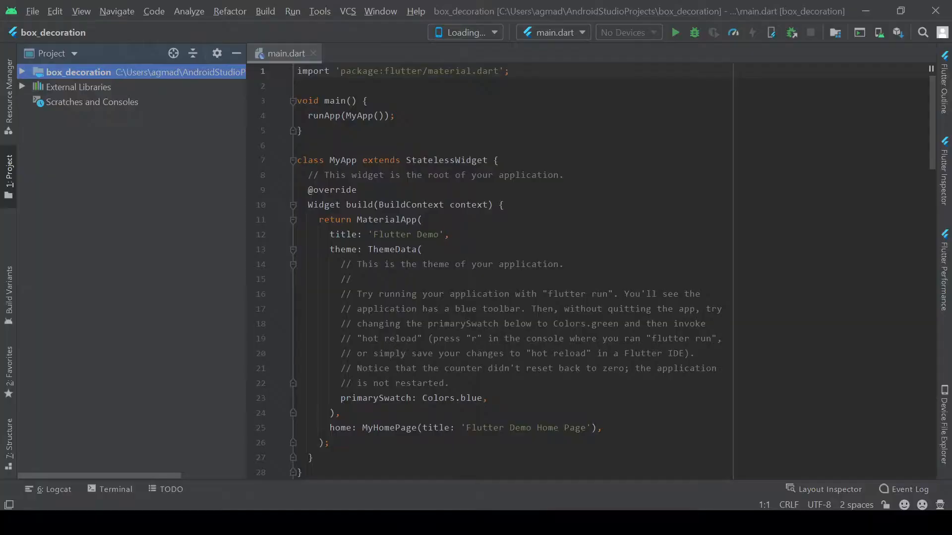
pyautogui.click(185, 489)
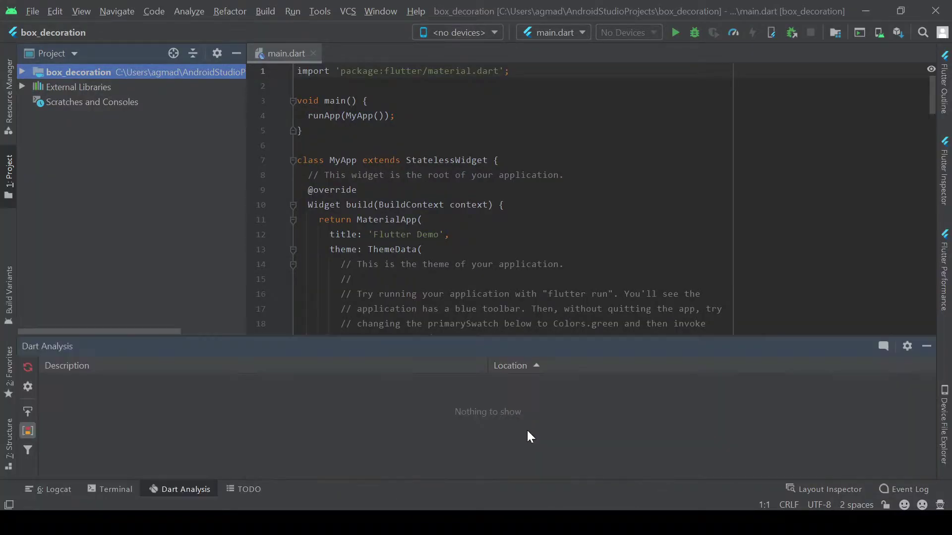
pyautogui.moveTo(836, 351)
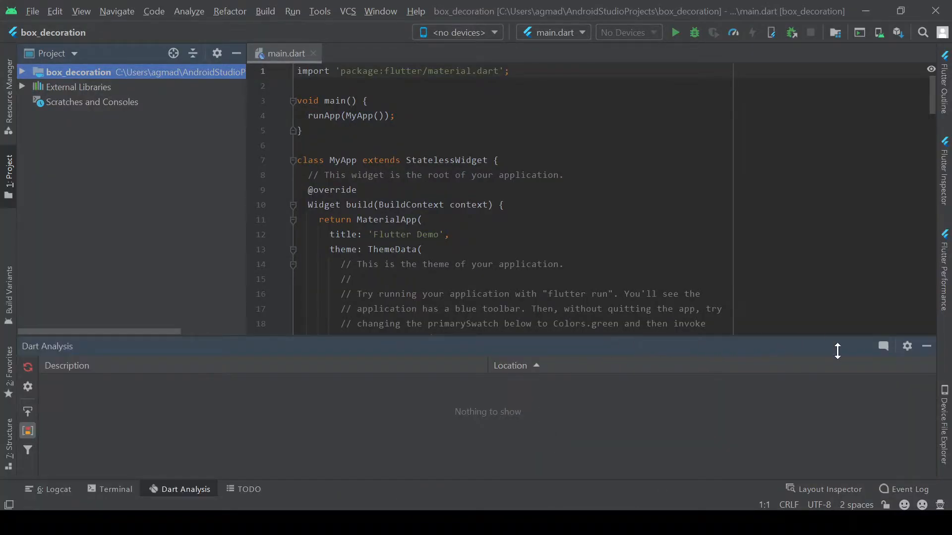
pyautogui.moveTo(927, 346)
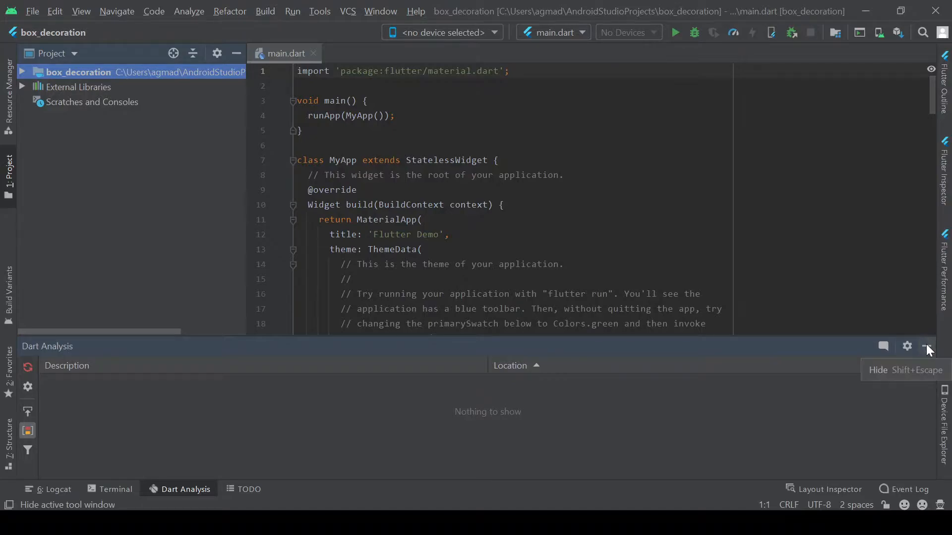
pyautogui.click(927, 346)
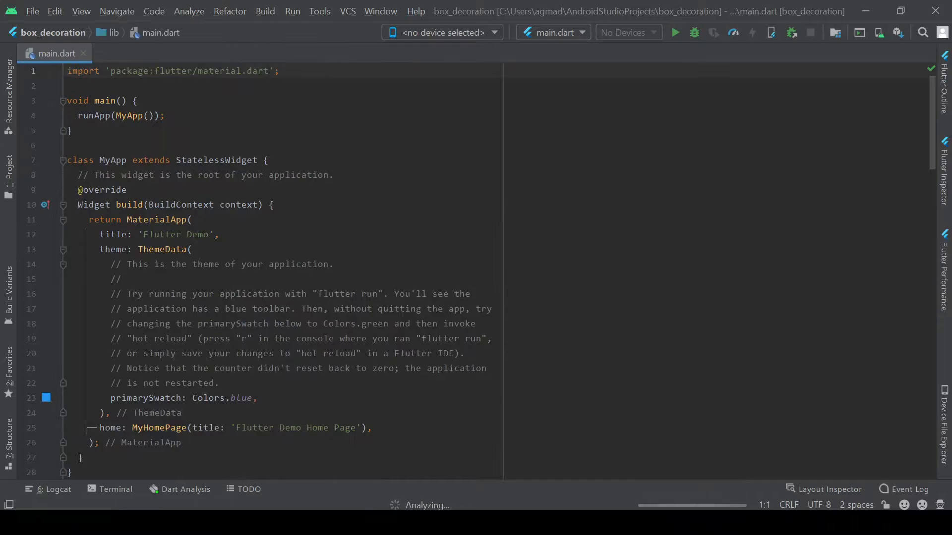
# Delete the counter demo code and MyHomePage's title constructor from main.dart
pyautogui.scroll(-3)
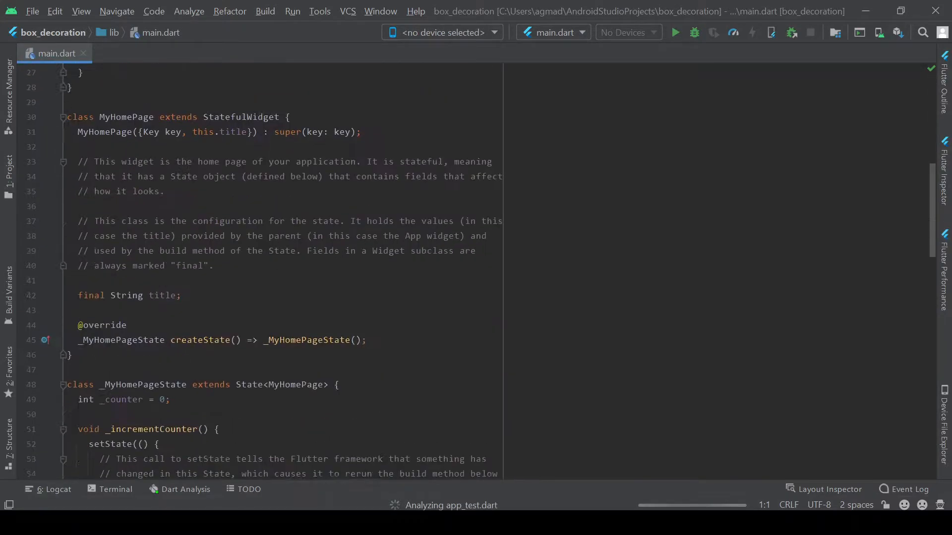
pyautogui.scroll(-3)
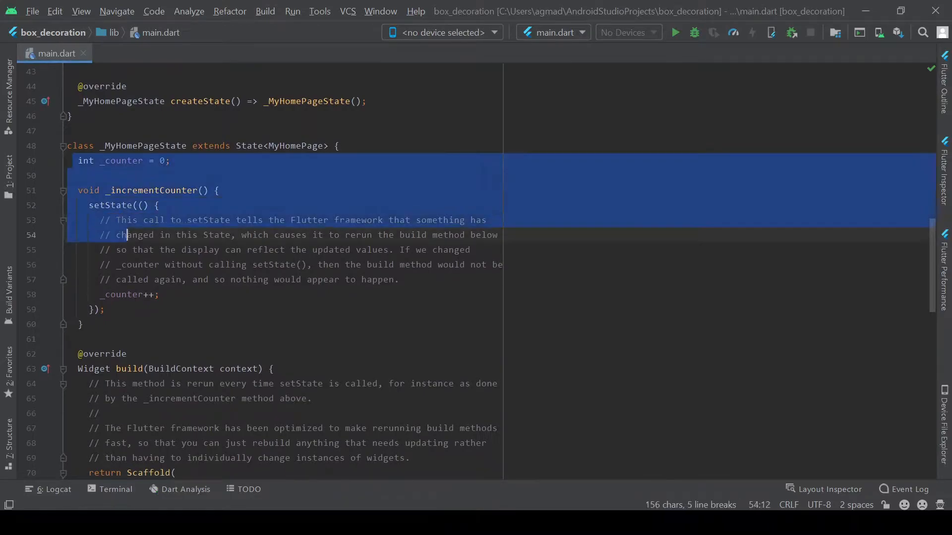
pyautogui.press('Delete')
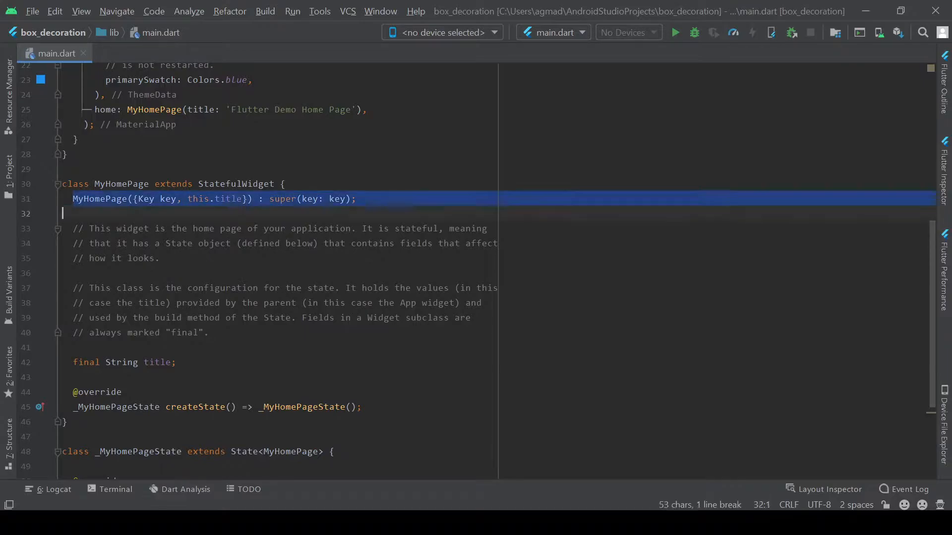
pyautogui.press('Delete')
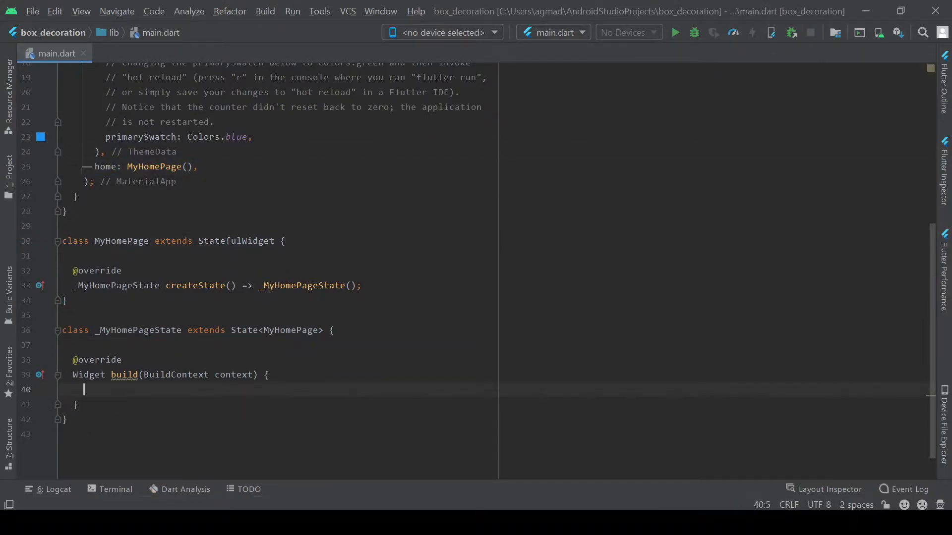
# Return a Scaffold with AppBar title Text('BoxDecoration') and centerTitle: true
pyautogui.write('return Scaffold(')
pyautogui.write('appBar: ,')
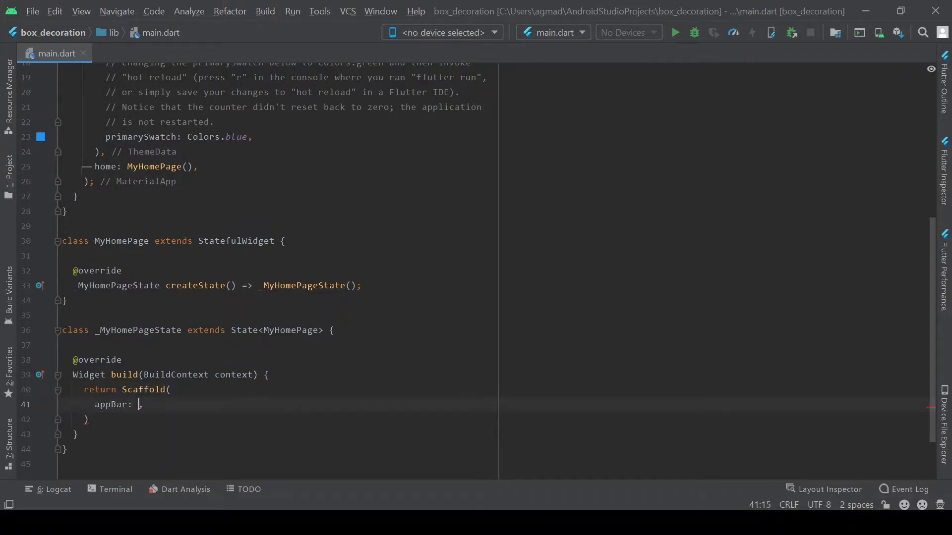
pyautogui.write('AppBar(')
pyautogui.write('title: Text(')
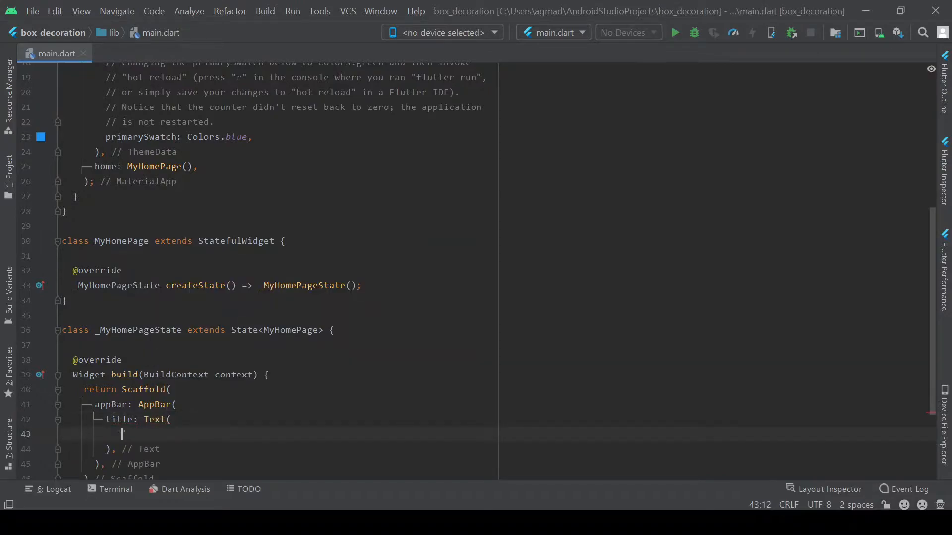
pyautogui.write("'BoxDecoration")
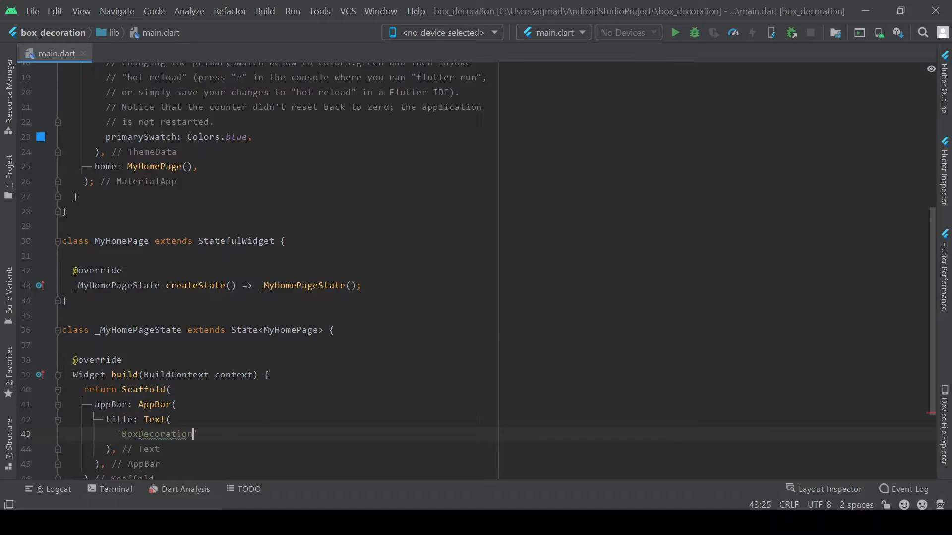
pyautogui.write('centerTitle: true,')
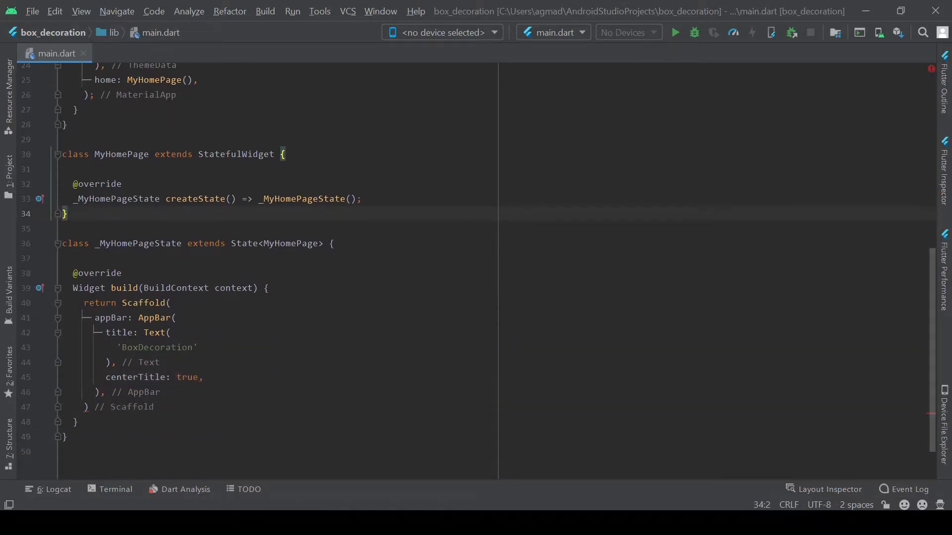
# Set body: Center with child: Container having height: 200
pyautogui.click(140, 392)
pyautogui.write(';')
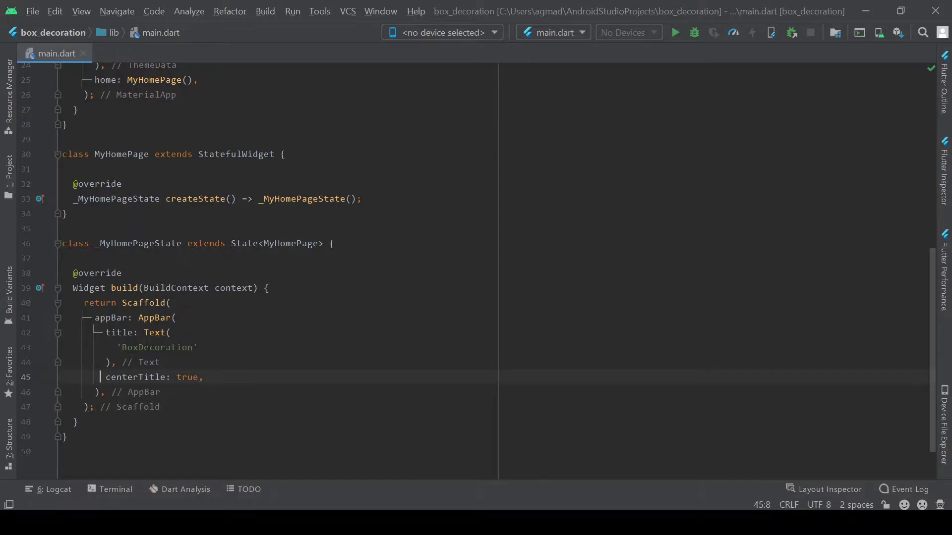
pyautogui.write('bo')
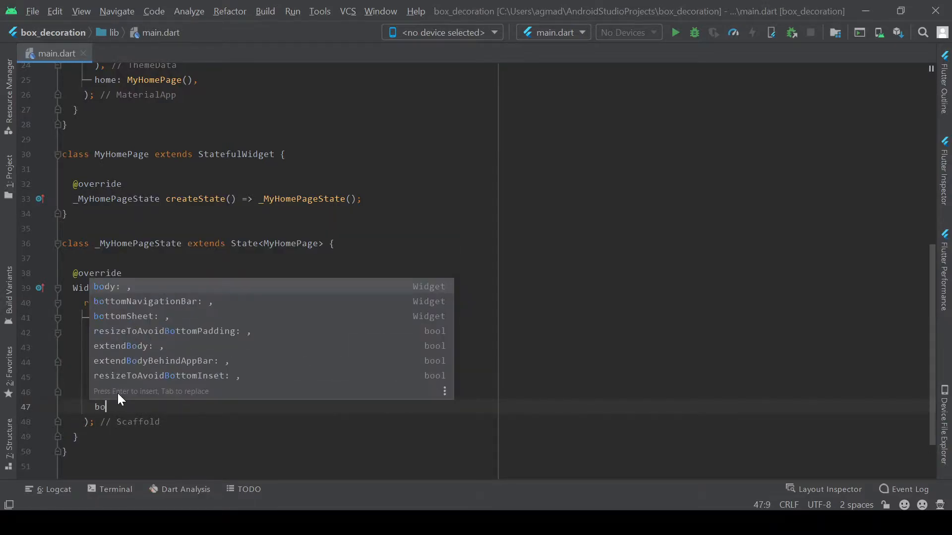
pyautogui.write('body: Center(')
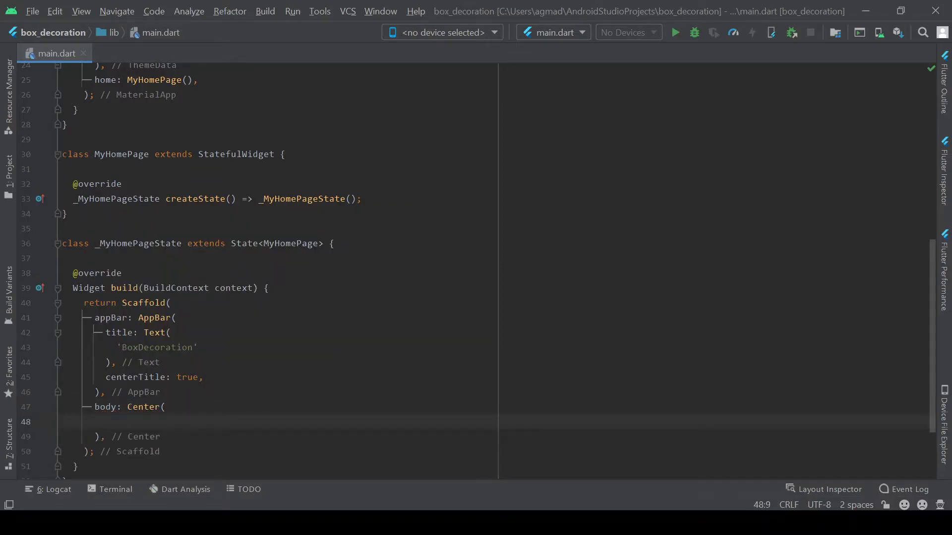
pyautogui.write('child: C,')
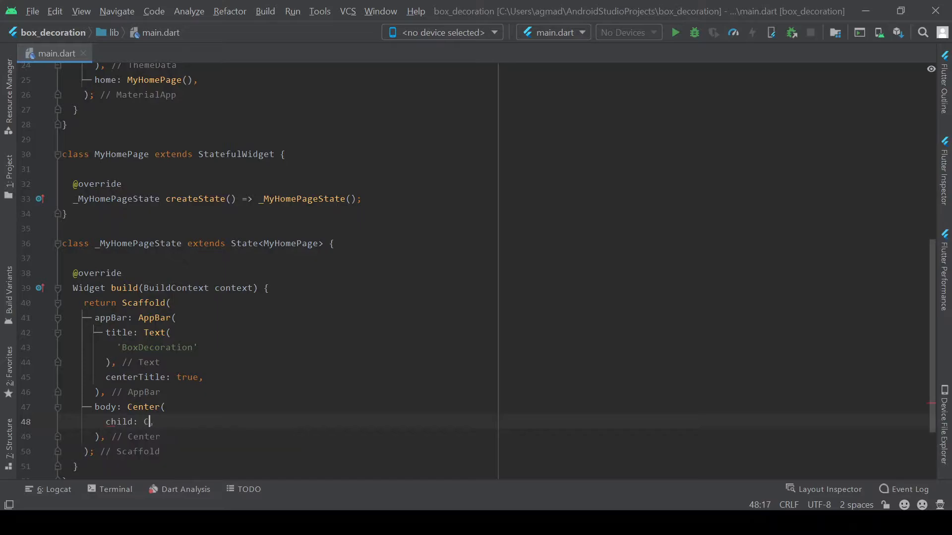
pyautogui.write('ont')
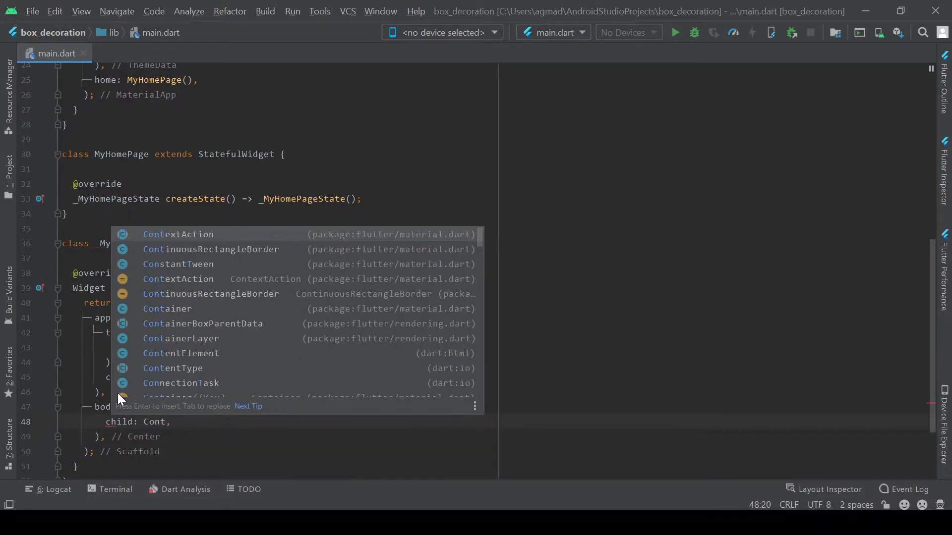
pyautogui.write('n')
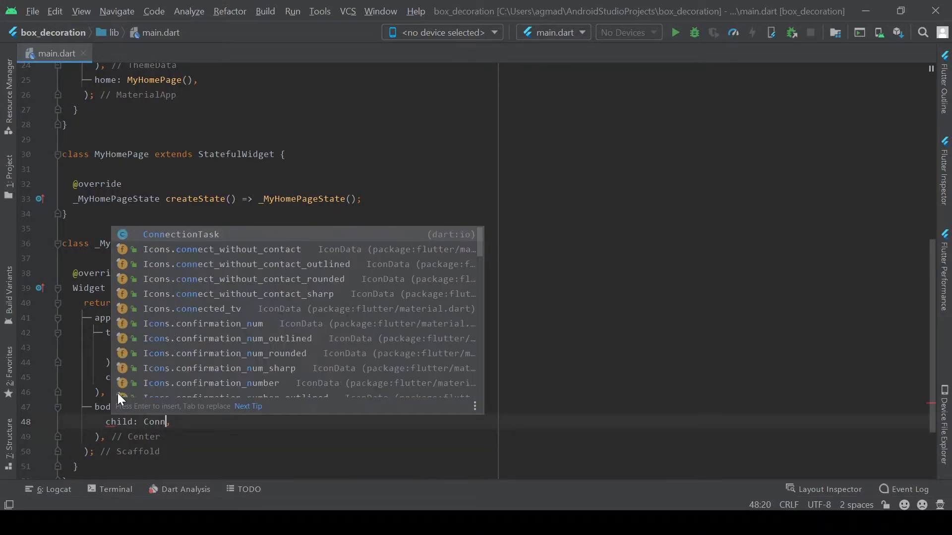
pyautogui.press('Backspace')
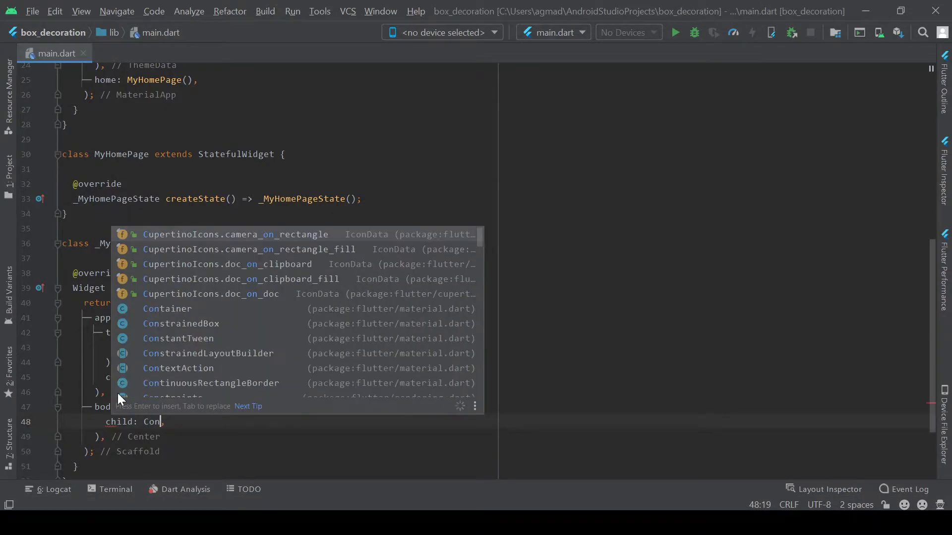
pyautogui.write('tain')
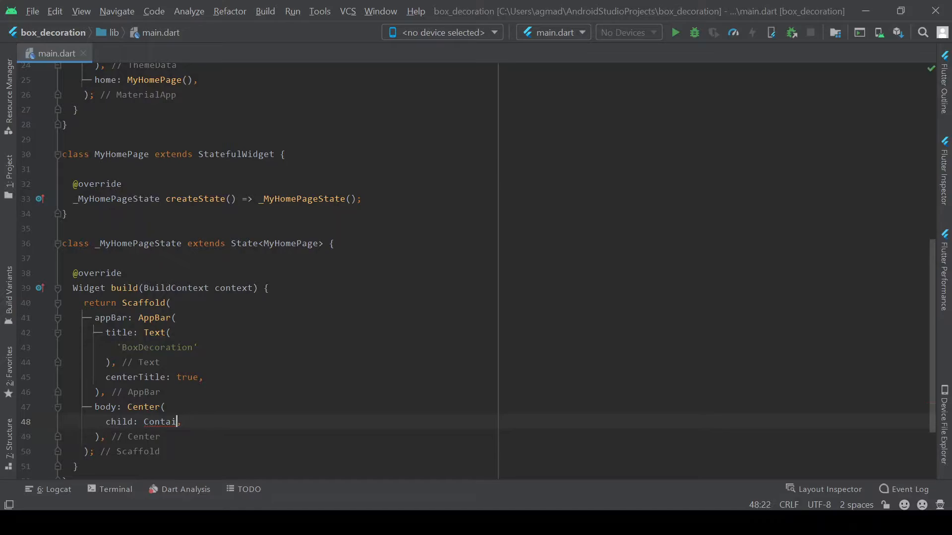
pyautogui.write('ner(')
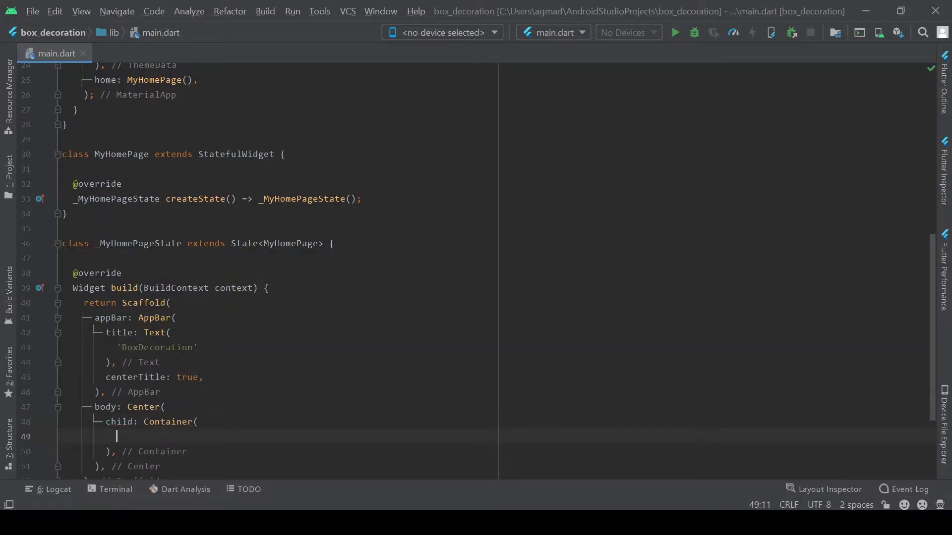
pyautogui.write('height: 200,')
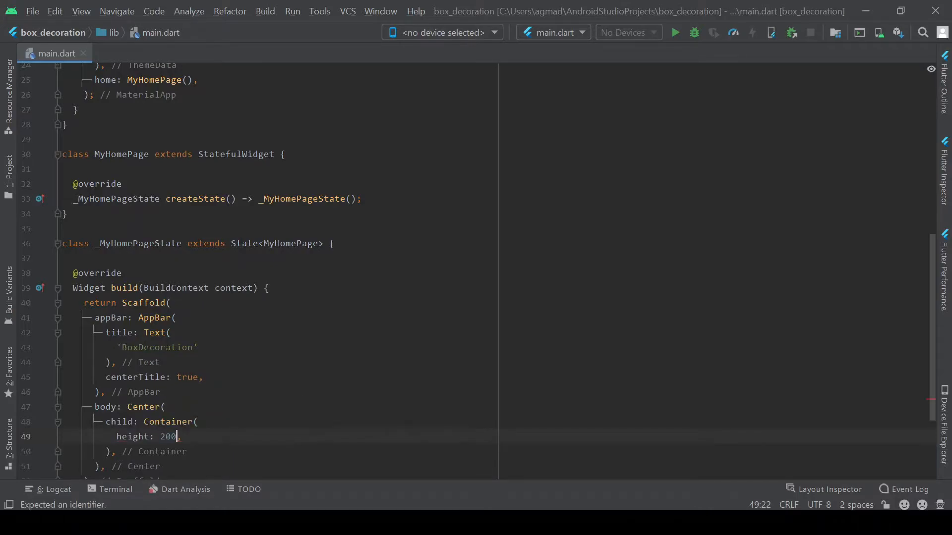
pyautogui.write('width: 200,')
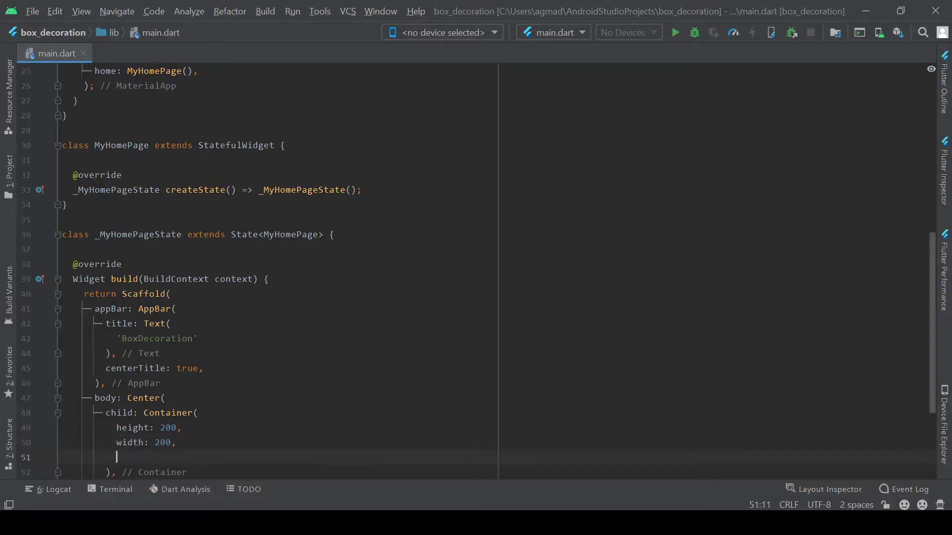
# Add width: 200 and decoration: BoxDecoration(color: Colors.black) to the Container
pyautogui.write('decoration: ,')
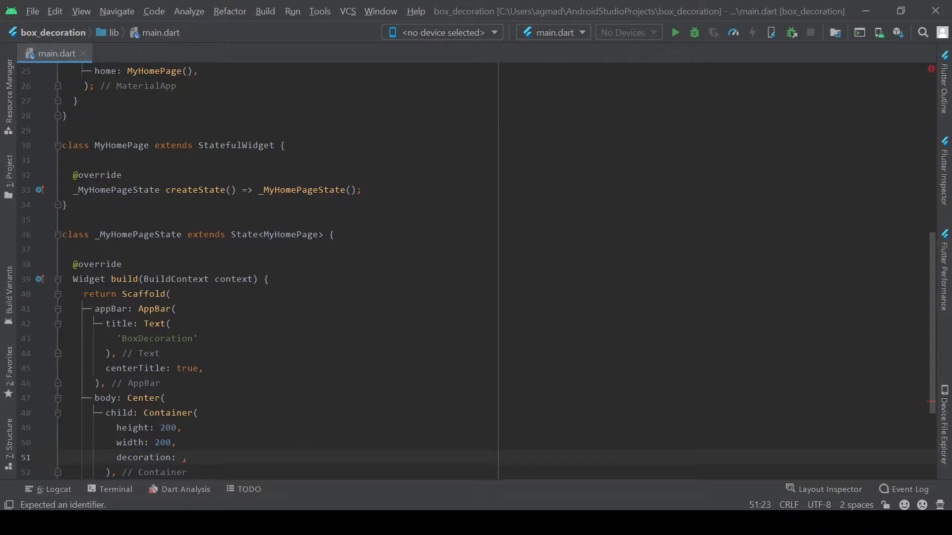
pyautogui.write('BoxDecoration(')
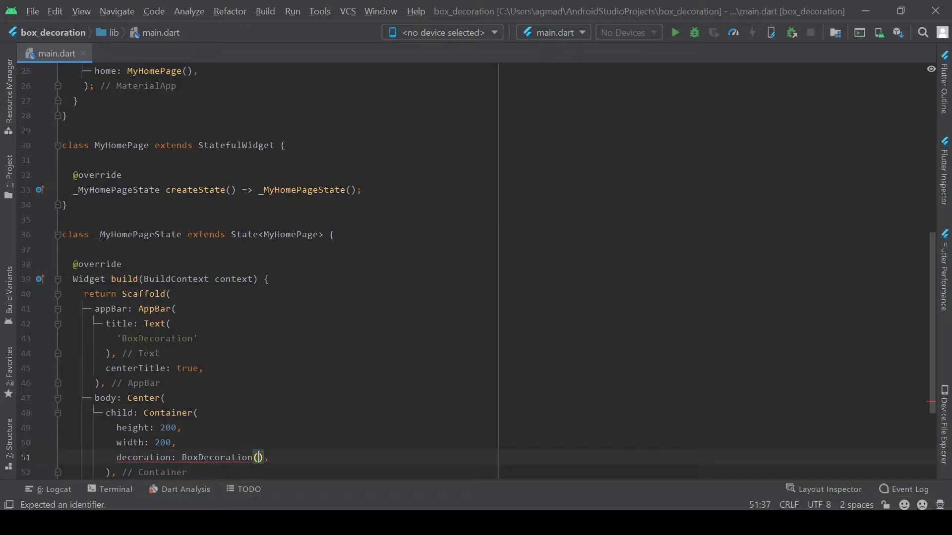
pyautogui.press('enter')
pyautogui.write('color: Colors.black')
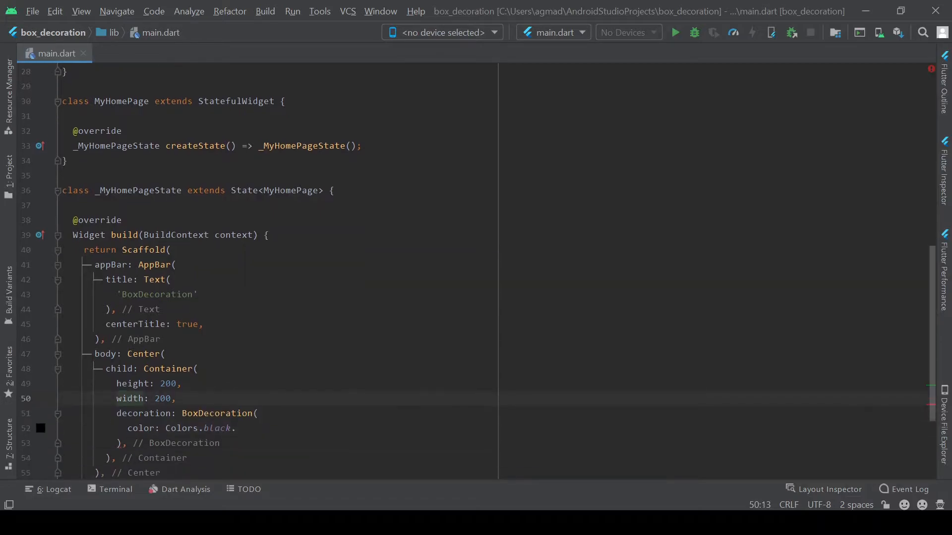
pyautogui.write(',')
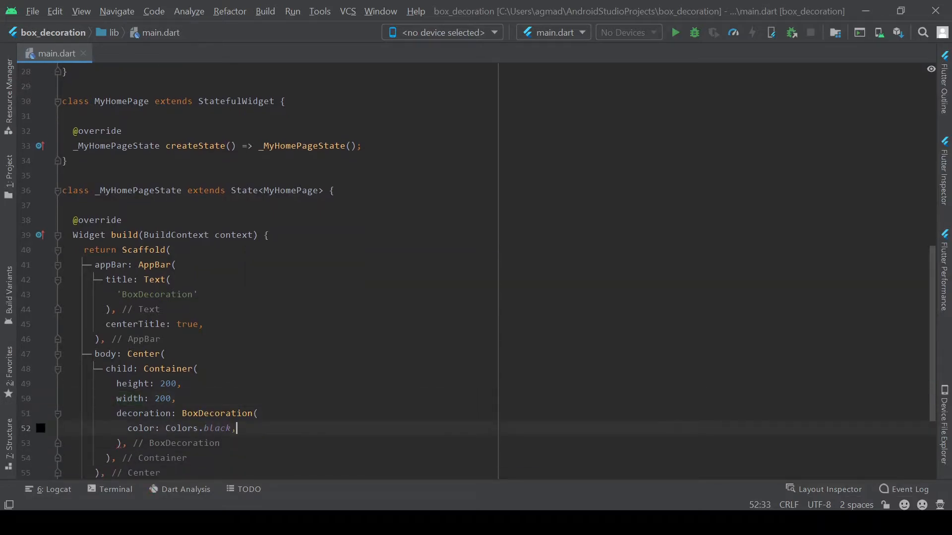
# Run the app on the Android SDK x86 emulator after dismissing No Connected Devices
pyautogui.click(673, 32)
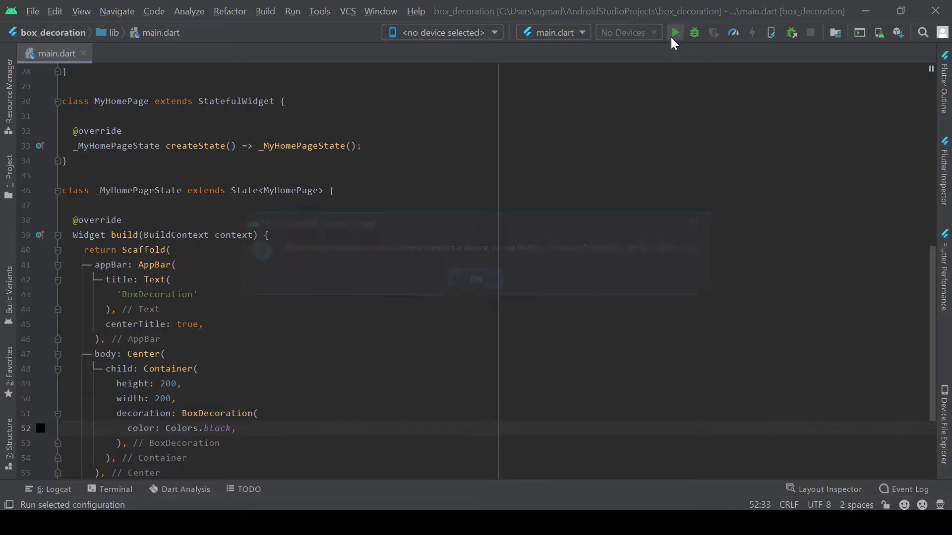
pyautogui.click(674, 33)
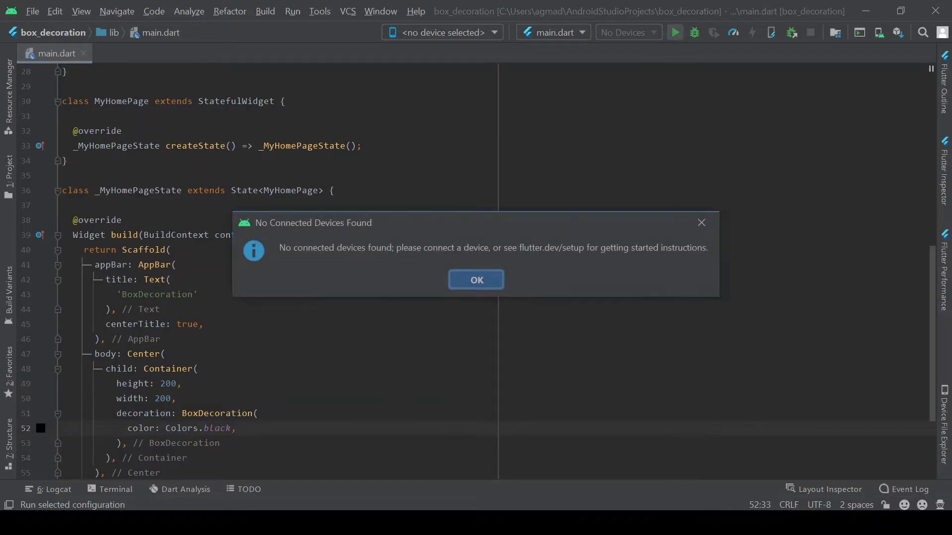
pyautogui.click(442, 32)
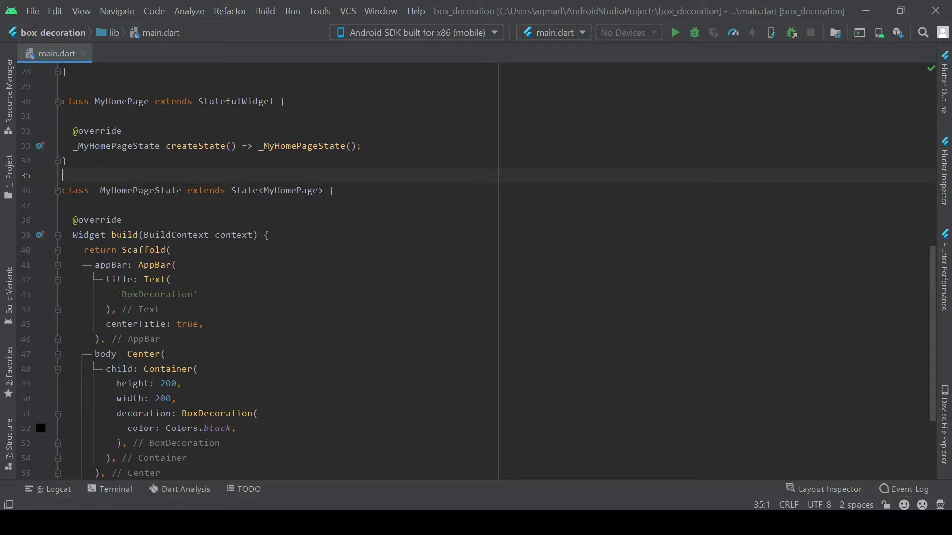
pyautogui.moveTo(674, 32)
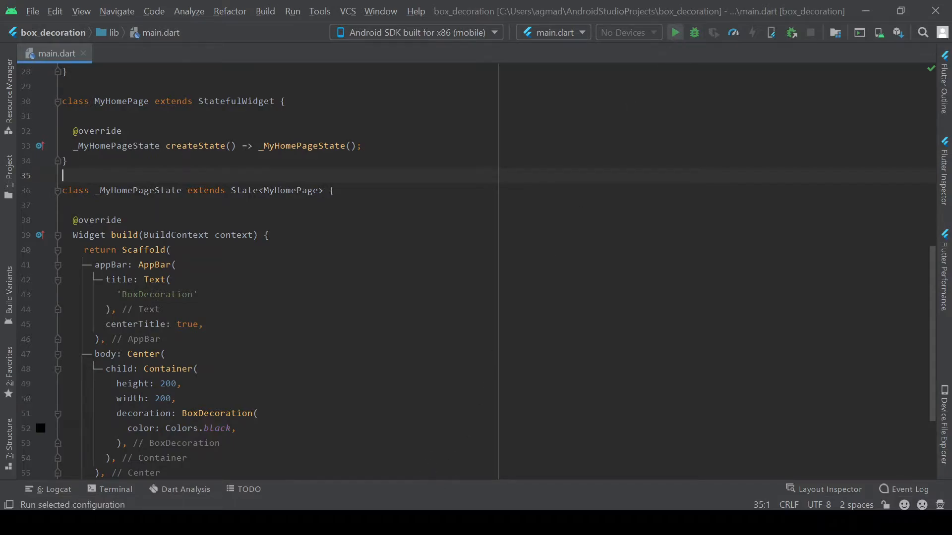
pyautogui.click(673, 32)
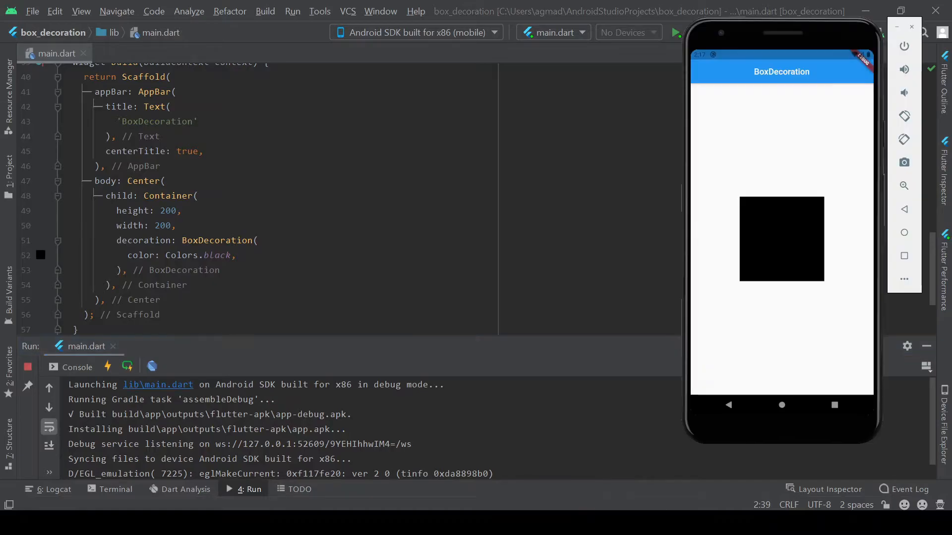
pyautogui.moveTo(821, 200)
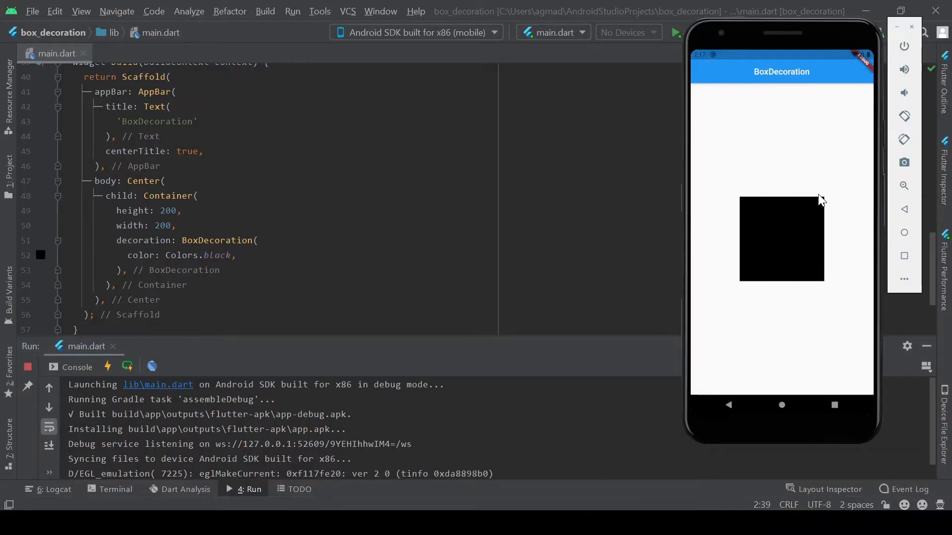
pyautogui.moveTo(736, 199)
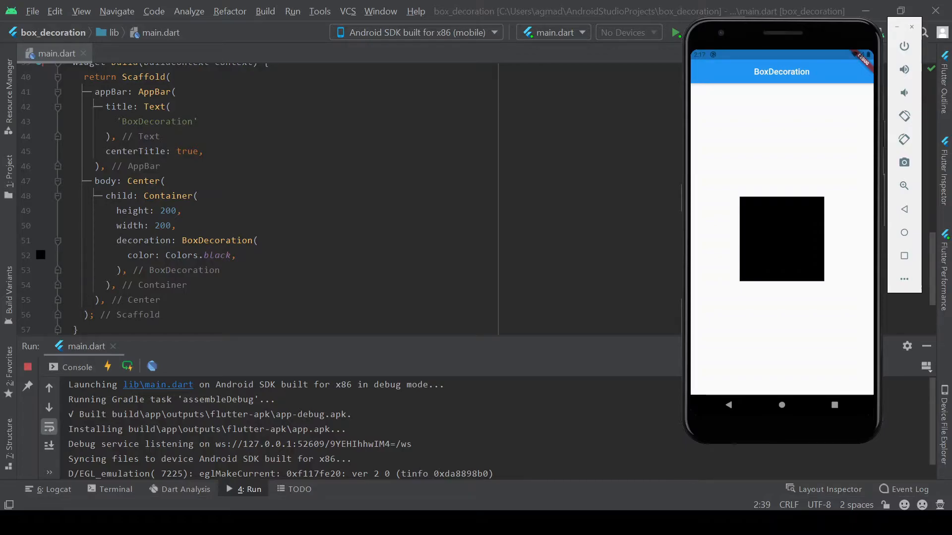
# Add image: DecorationImage with a NetworkImage from an Unsplash URL to BoxDecoration
pyautogui.write('im')
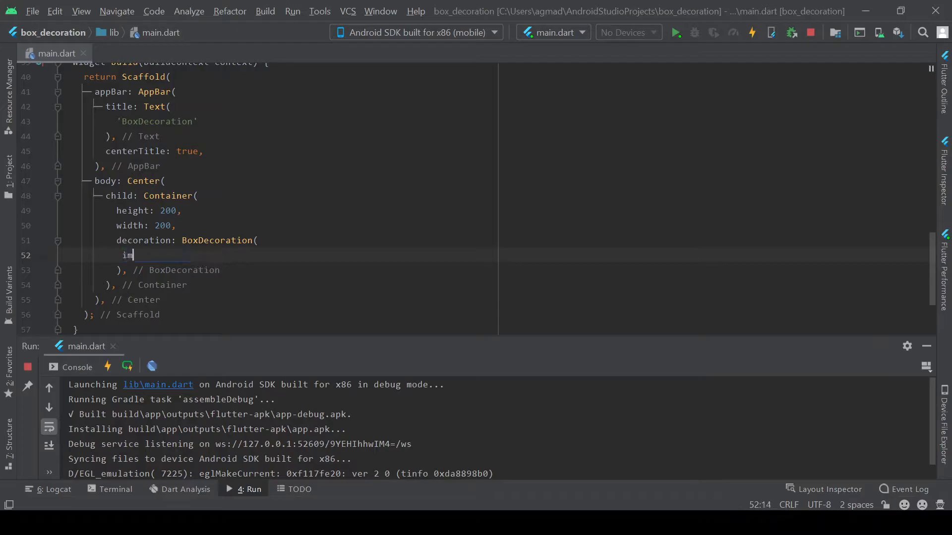
pyautogui.write('age:')
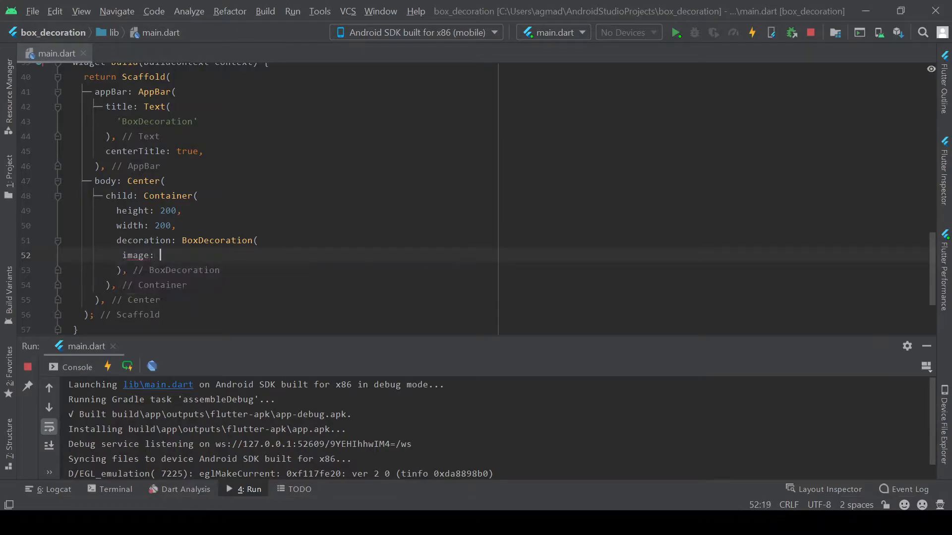
pyautogui.write('DecorationImage(')
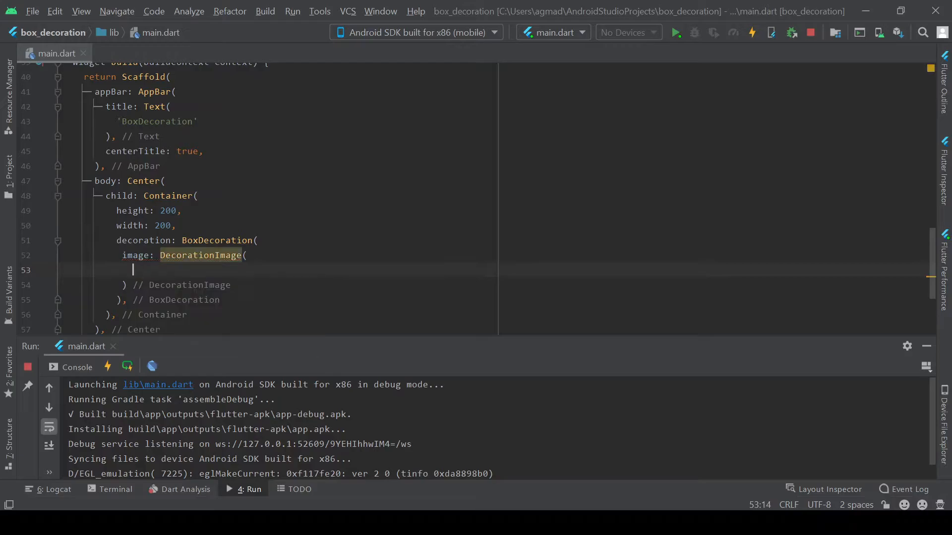
pyautogui.write('image:')
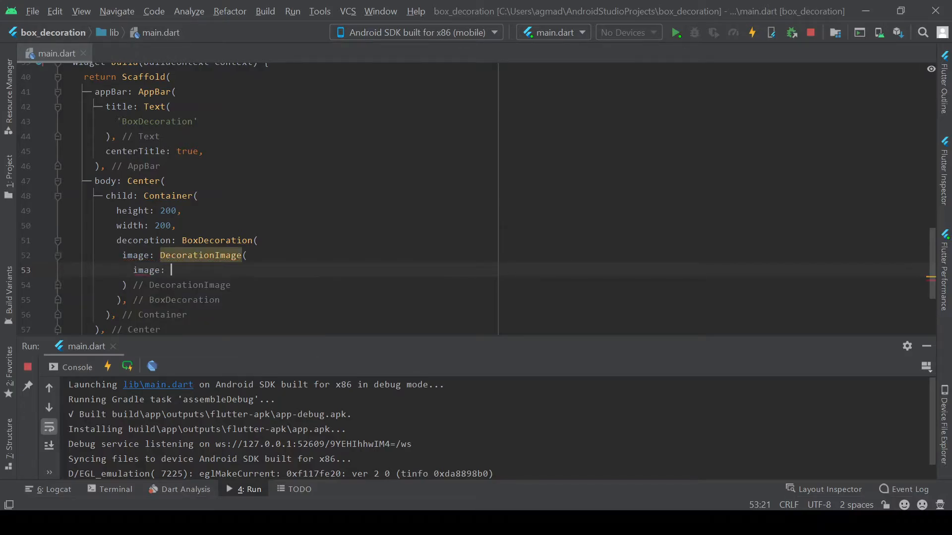
pyautogui.write('NetworkImage(')
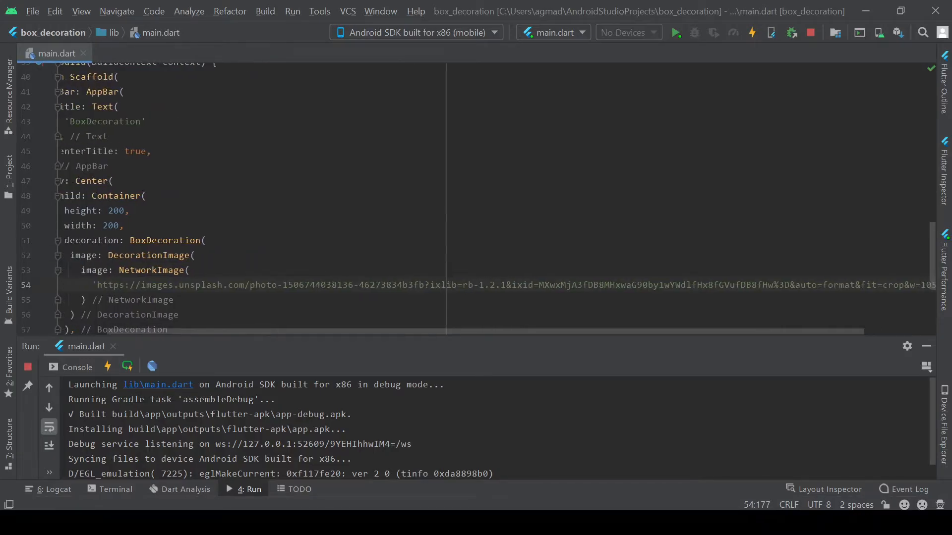
# Set the DecorationImage fit to BoxFit.cover
pyautogui.hscroll(3)
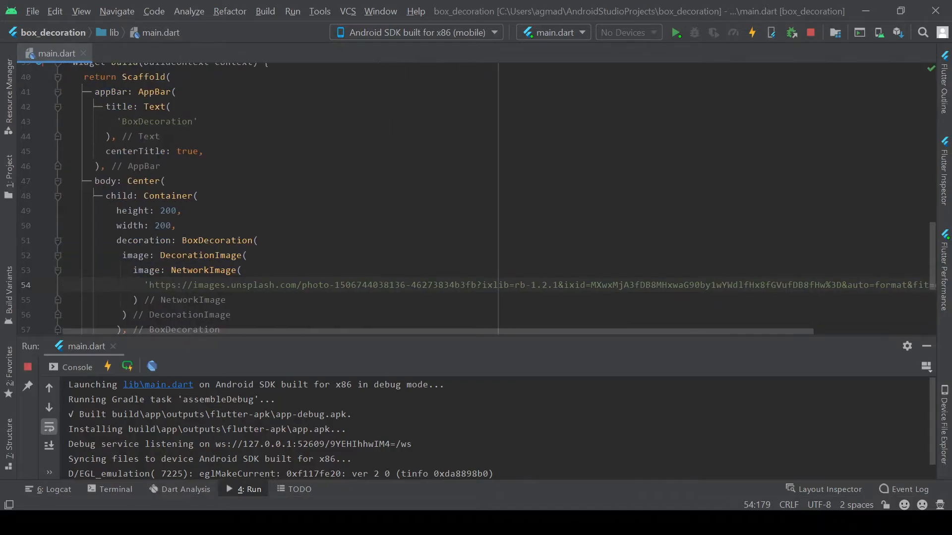
pyautogui.click(227, 300)
pyautogui.write(',')
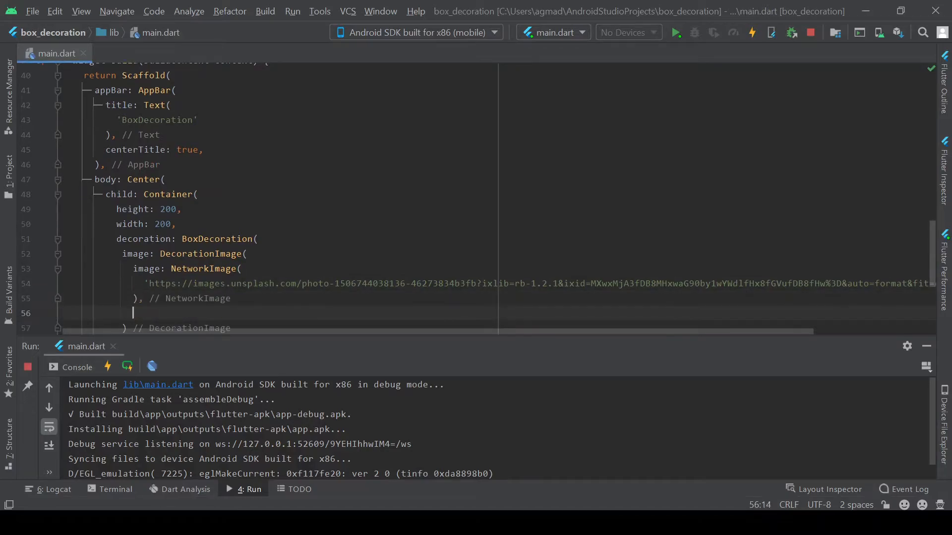
pyautogui.write('fit: BoxFit.')
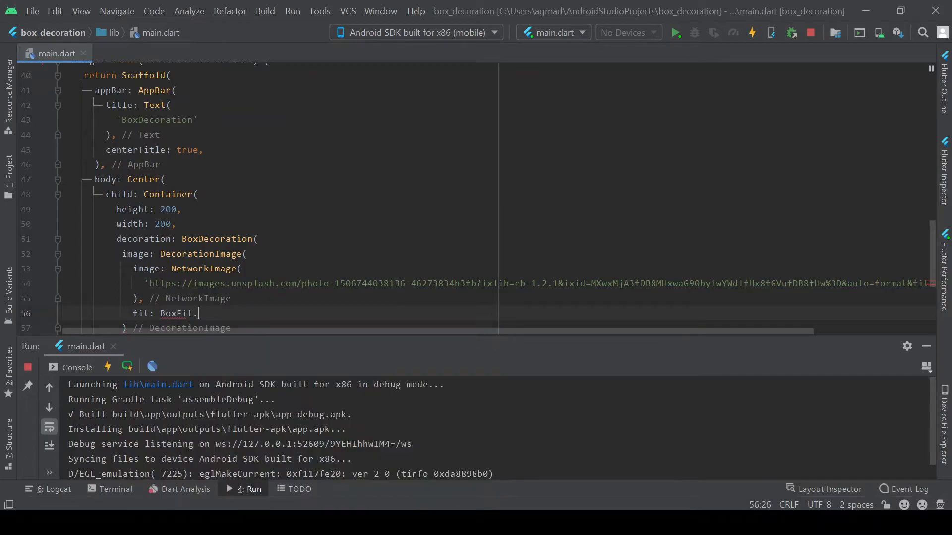
pyautogui.write('cover')
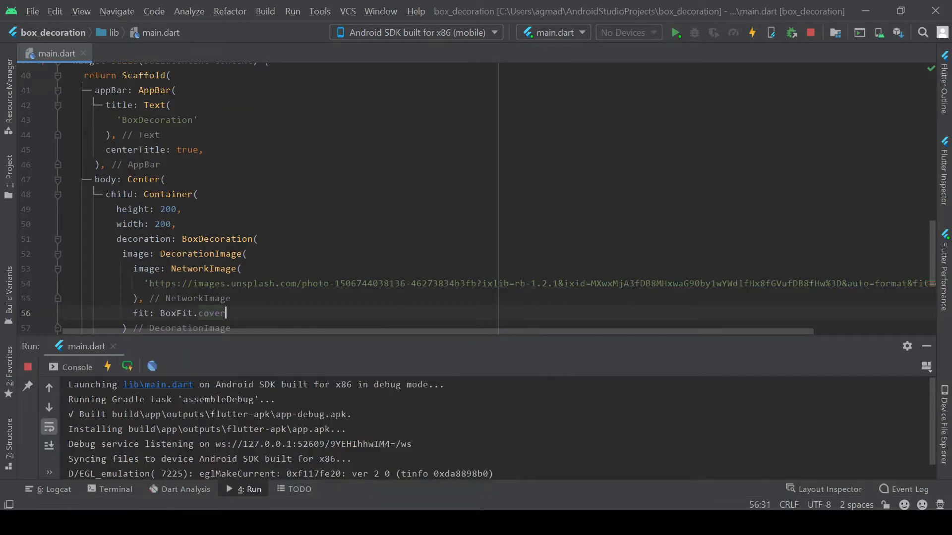
# Add borderRadius: BorderRadius.circular(25) after the image in BoxDecoration
pyautogui.scroll(-3)
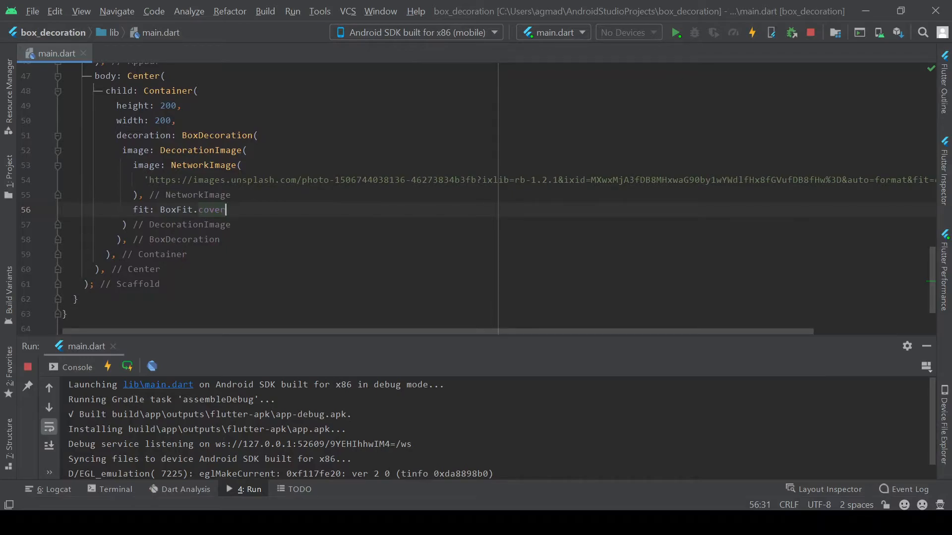
pyautogui.click(114, 255)
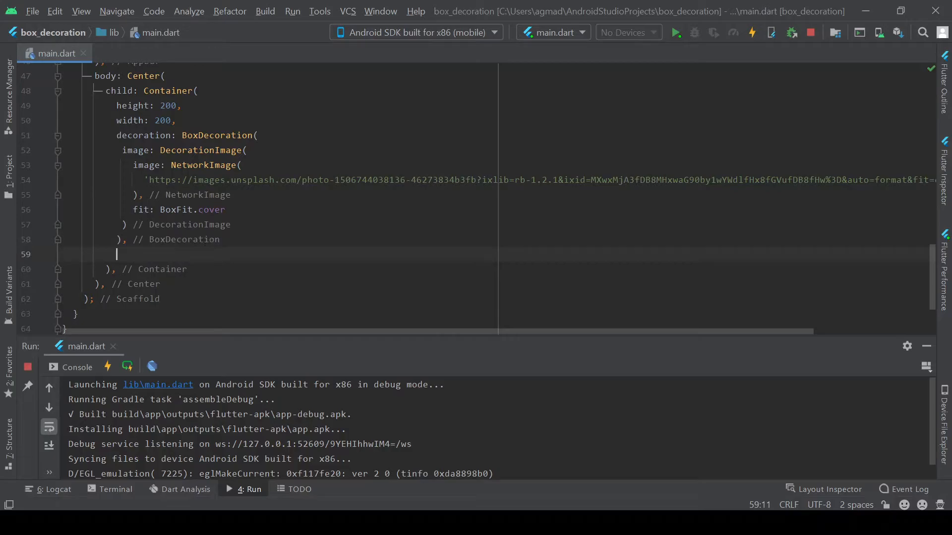
pyautogui.press('Backspace')
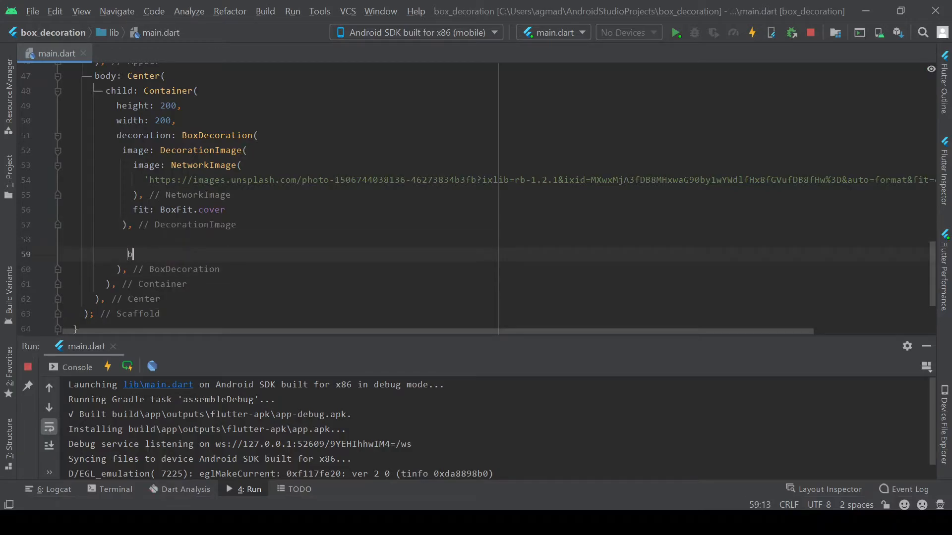
pyautogui.write('borderRadius: B')
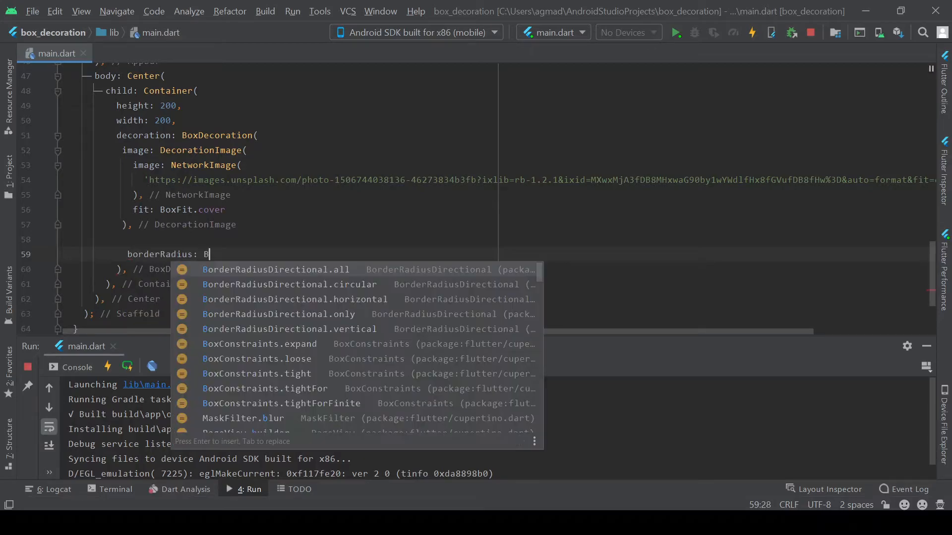
pyautogui.write('orderRadius')
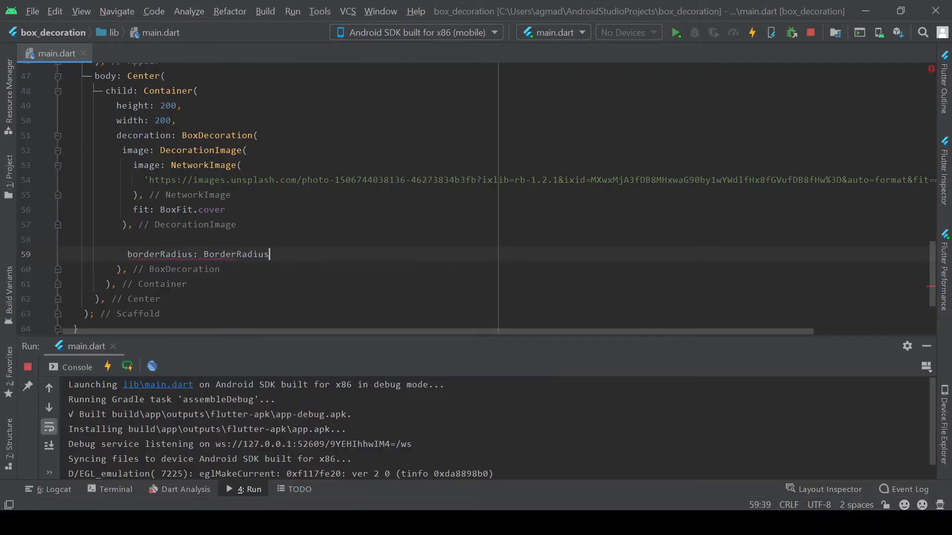
pyautogui.write('.circular(radius)')
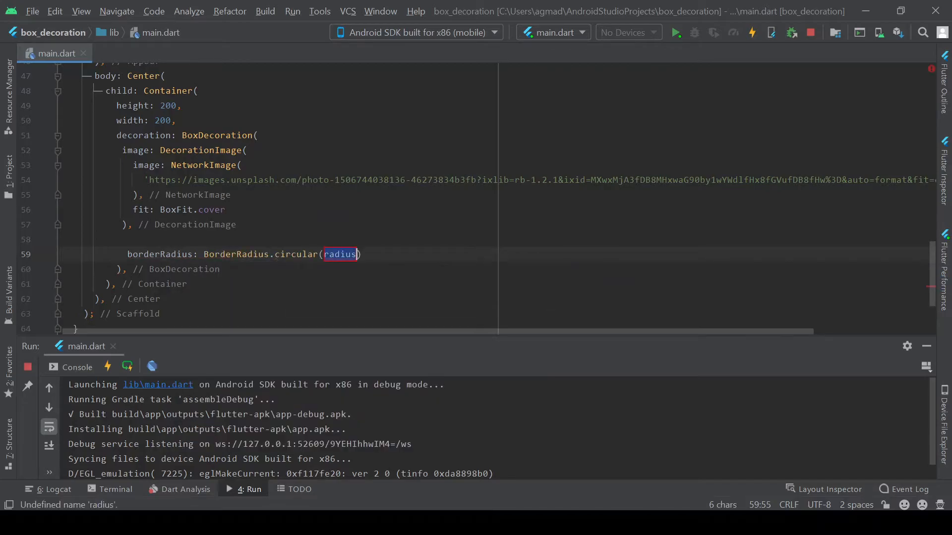
pyautogui.write('25')
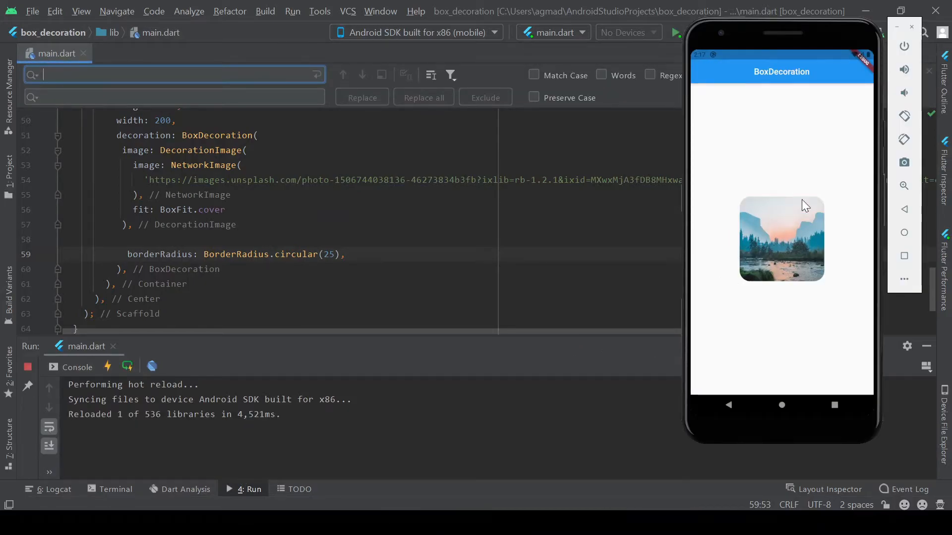
pyautogui.moveTo(791, 251)
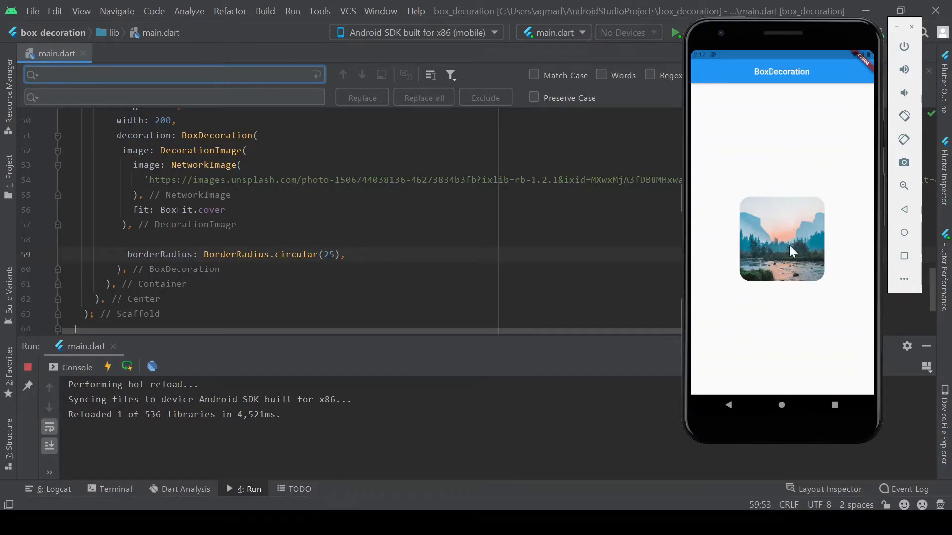
pyautogui.moveTo(826, 201)
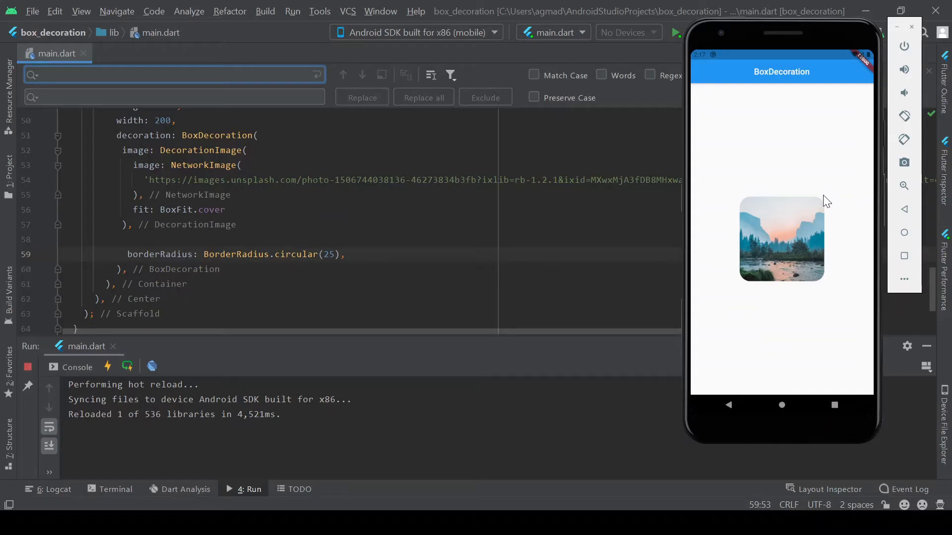
# Return to the main.dart code after checking the rounded photo on the emulator
pyautogui.click(173, 74)
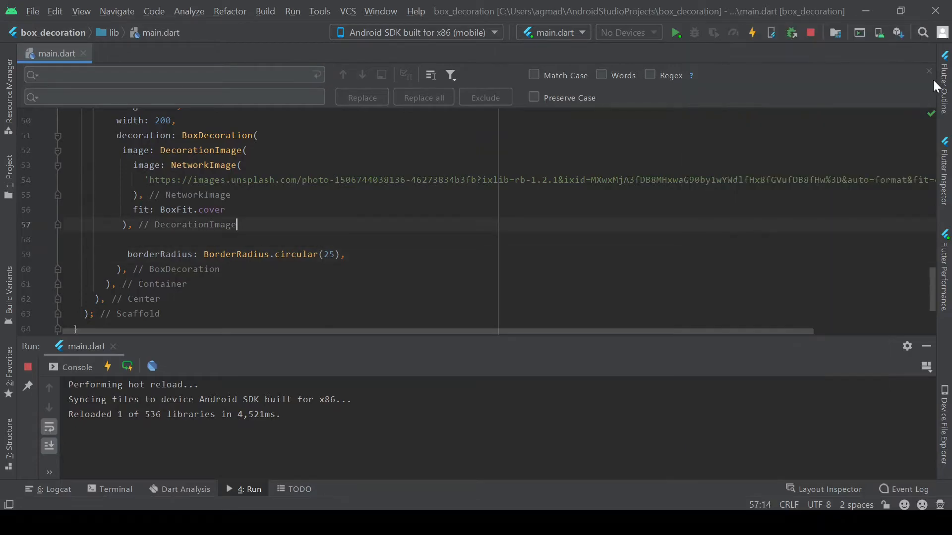
# Add border: Border.all(color: Colors.black, width: 8) after the corner radius in BoxDecoration
pyautogui.click(929, 71)
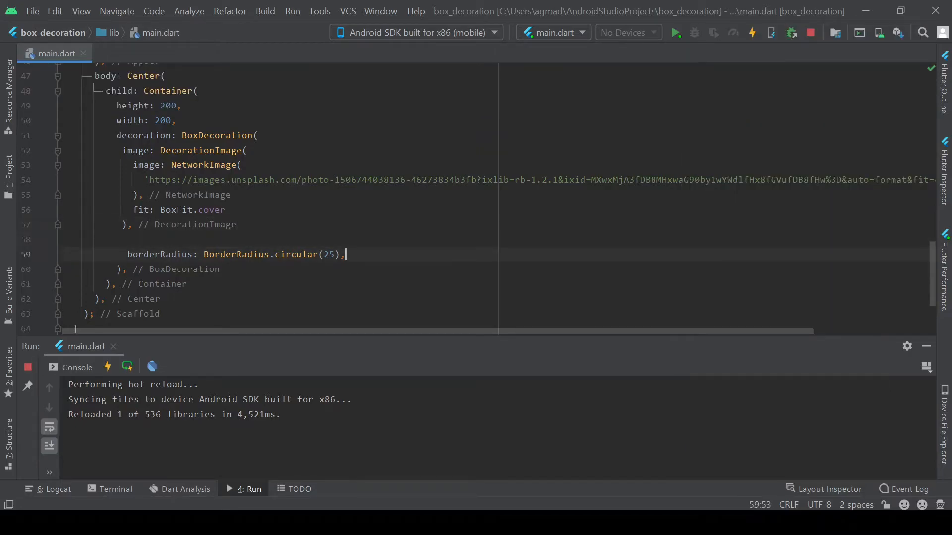
pyautogui.write('border:')
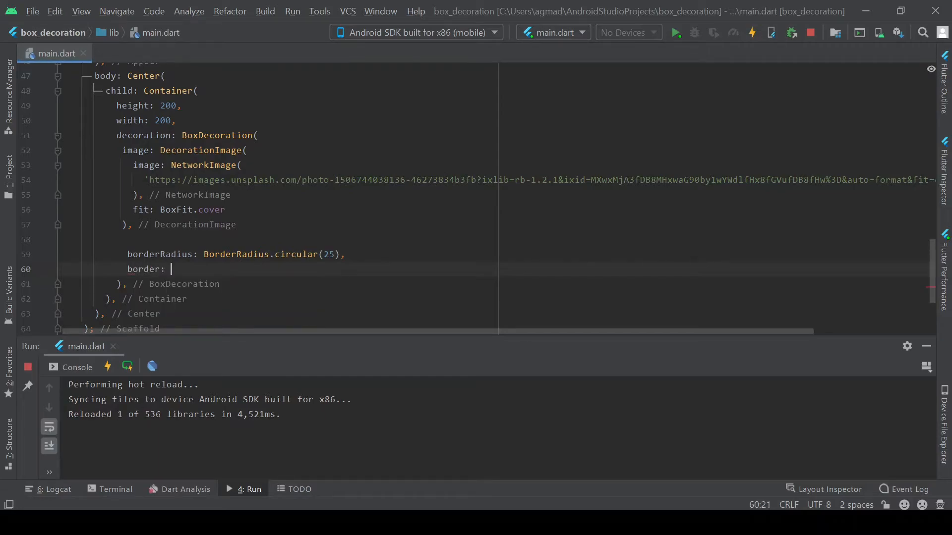
pyautogui.write('B')
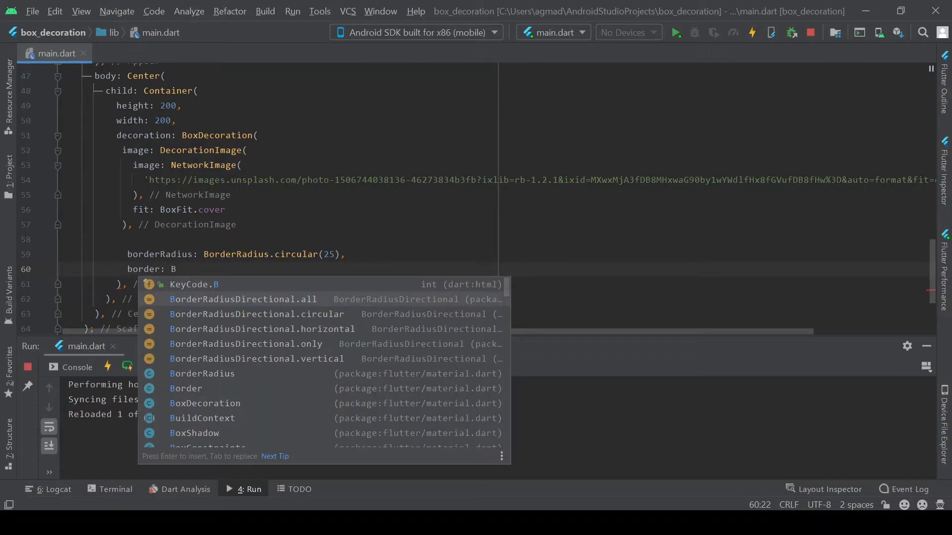
pyautogui.write('order.a')
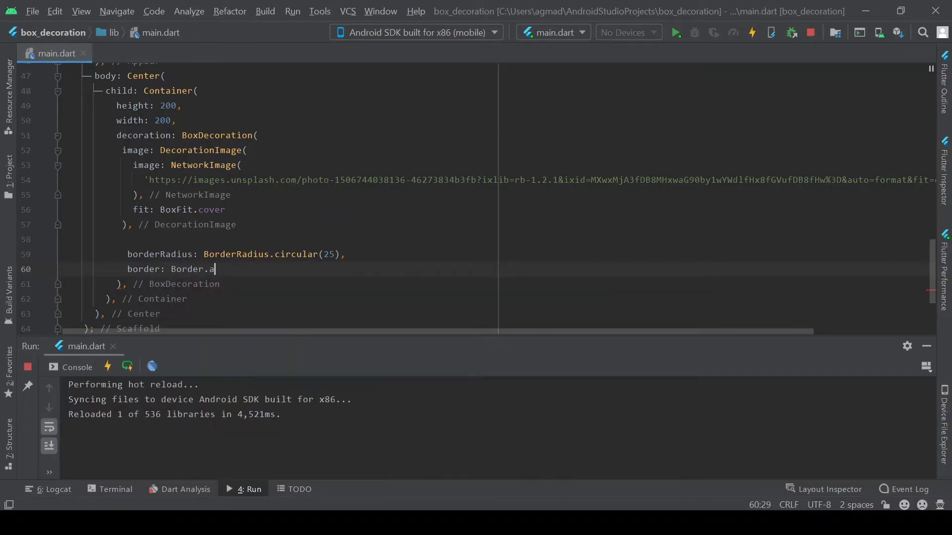
pyautogui.write('ll()')
pyautogui.write('color: Colrs.')
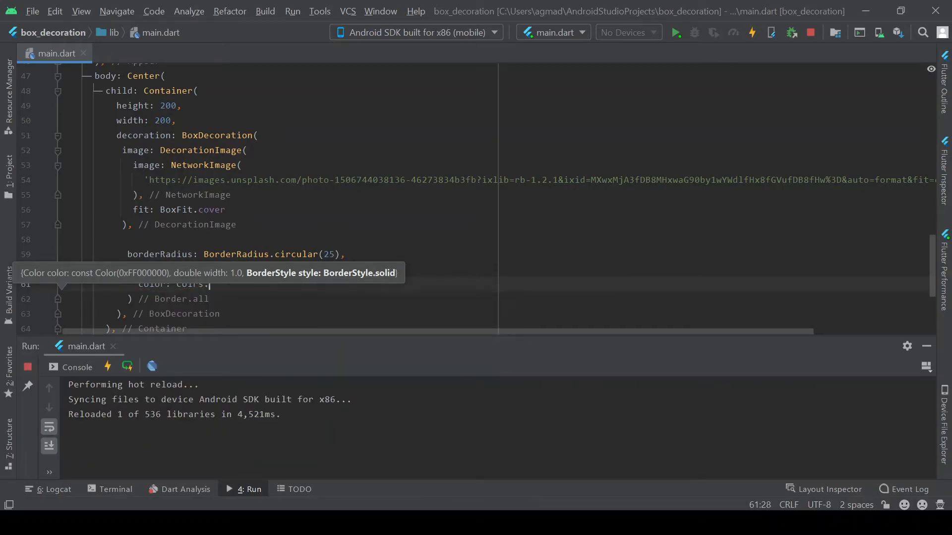
pyautogui.write('black')
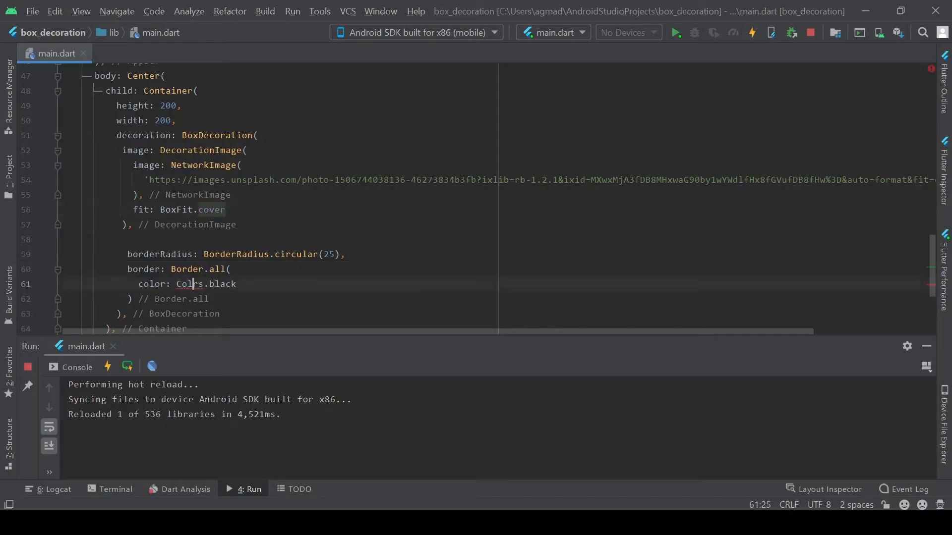
pyautogui.write(',')
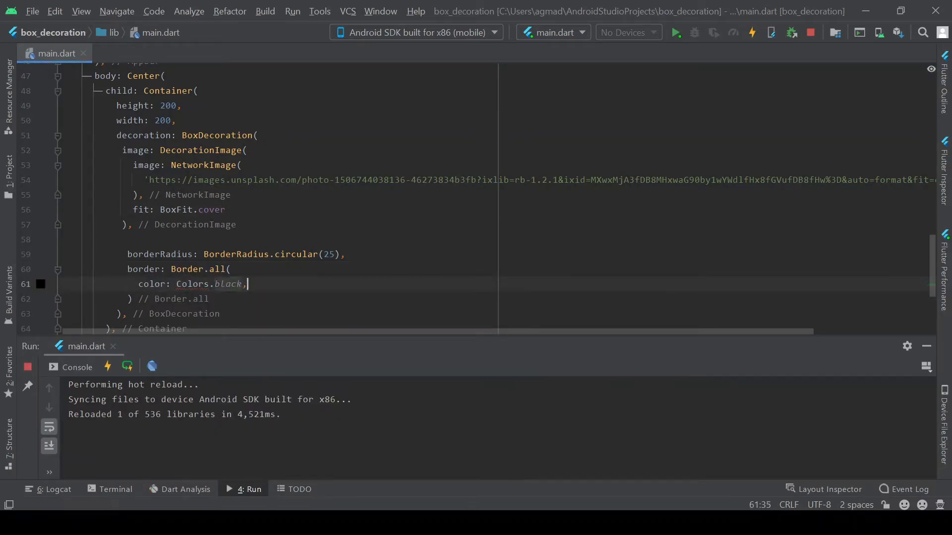
pyautogui.write('width')
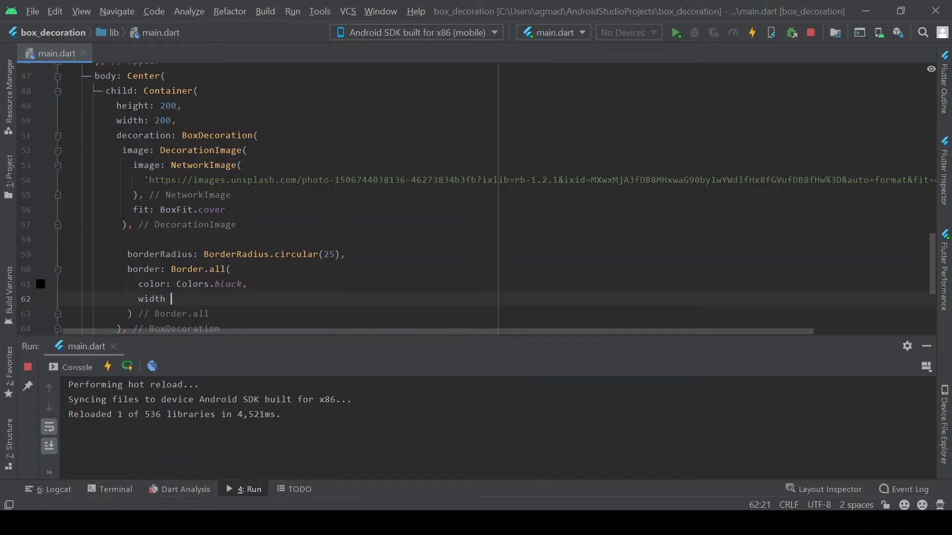
pyautogui.write('8,')
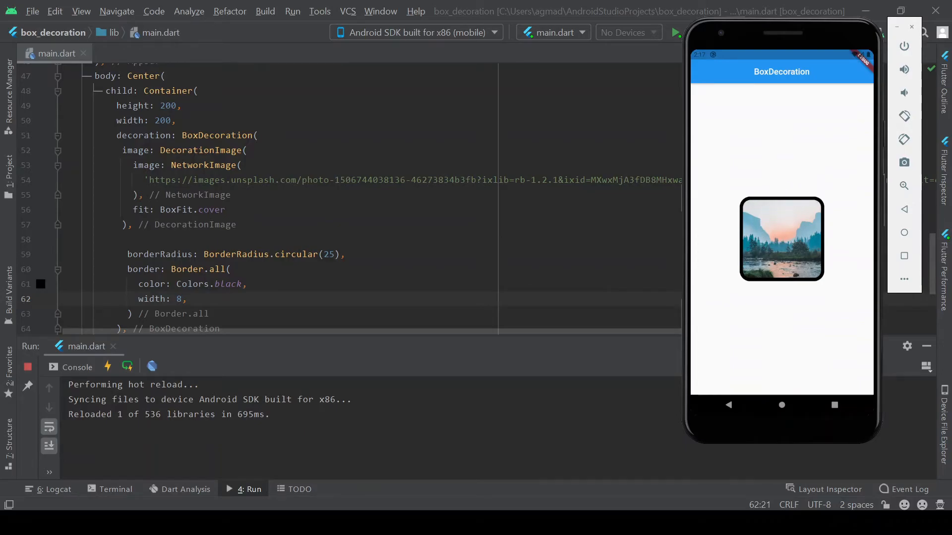
pyautogui.scroll(-3)
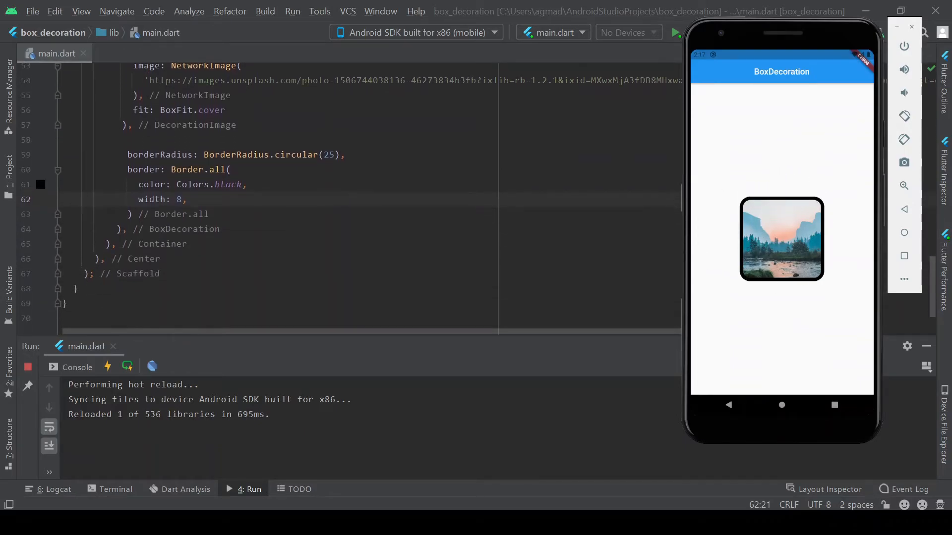
pyautogui.scroll(3)
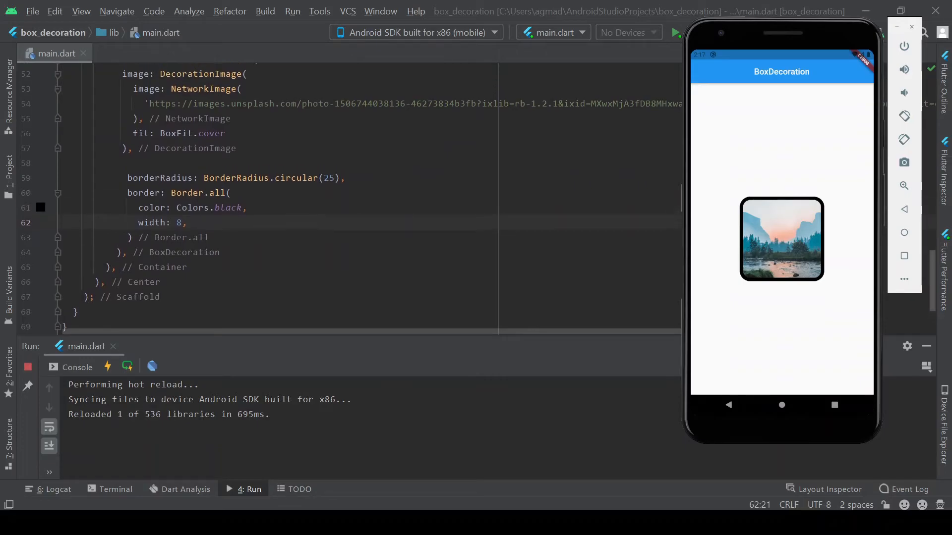
pyautogui.scroll(3)
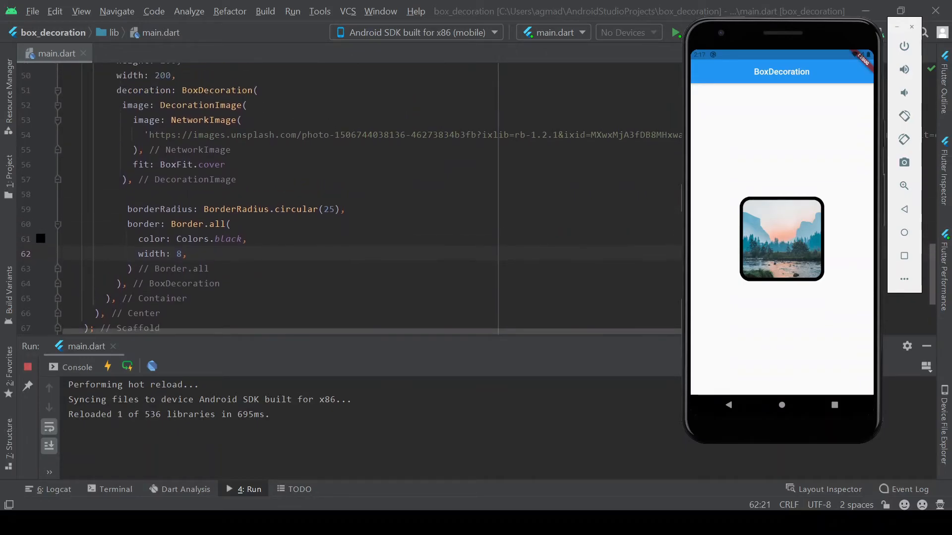
pyautogui.scroll(-3)
pyautogui.write(',')
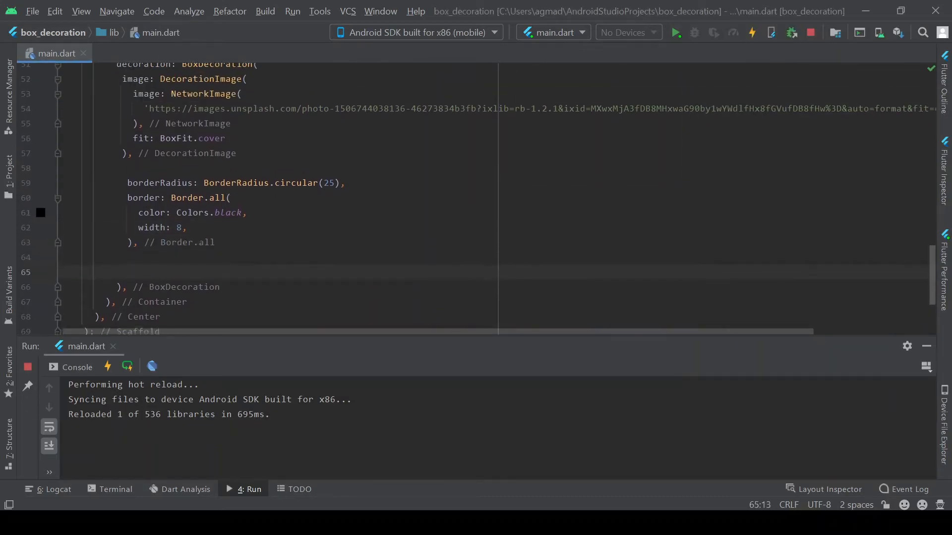
# Comment out the DecorationImage lines and add gradient: LinearGradient() to the BoxDecoration
pyautogui.scroll(3)
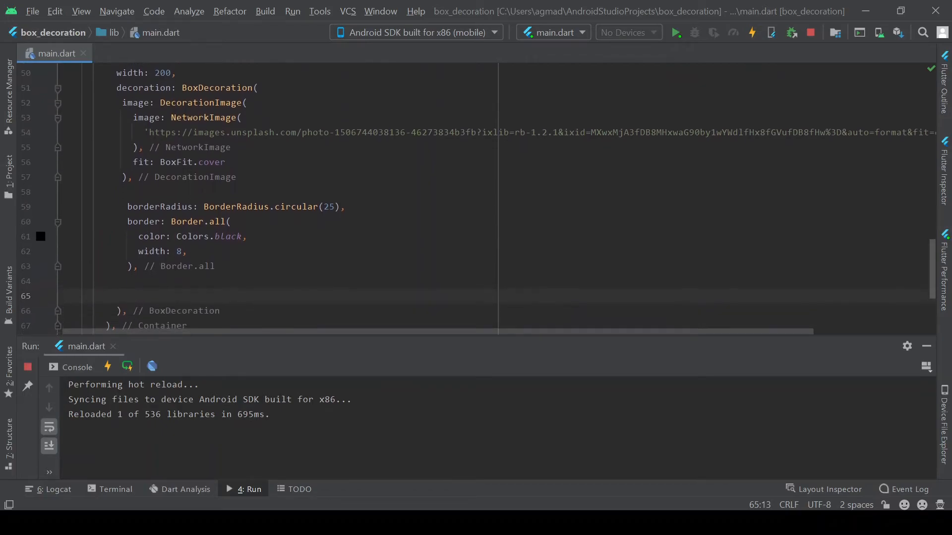
pyautogui.moveTo(122, 103); pyautogui.dragTo(157, 162)
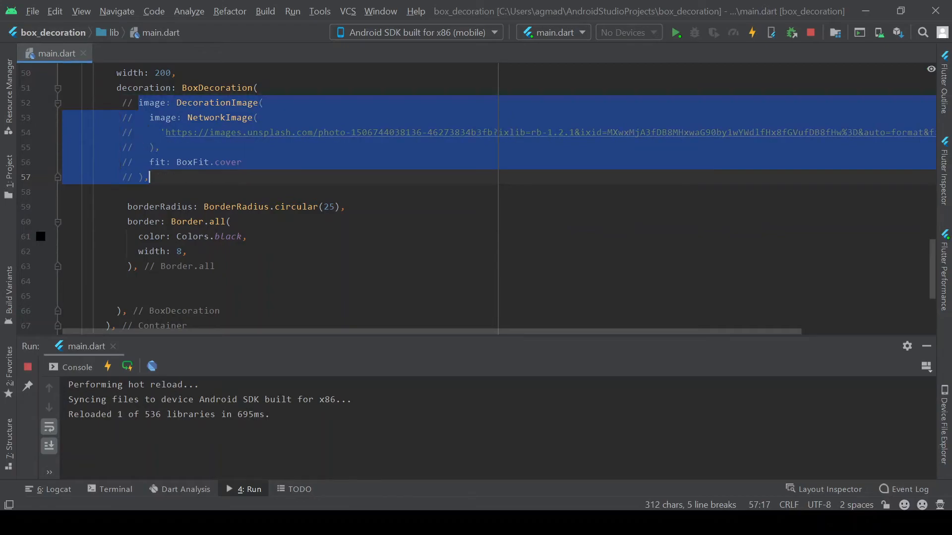
pyautogui.write('gra')
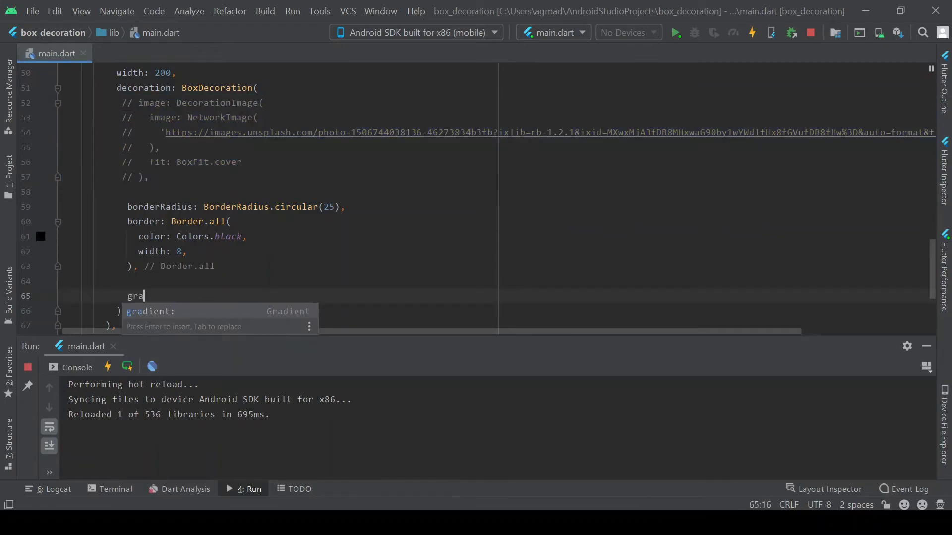
pyautogui.press('Enter')
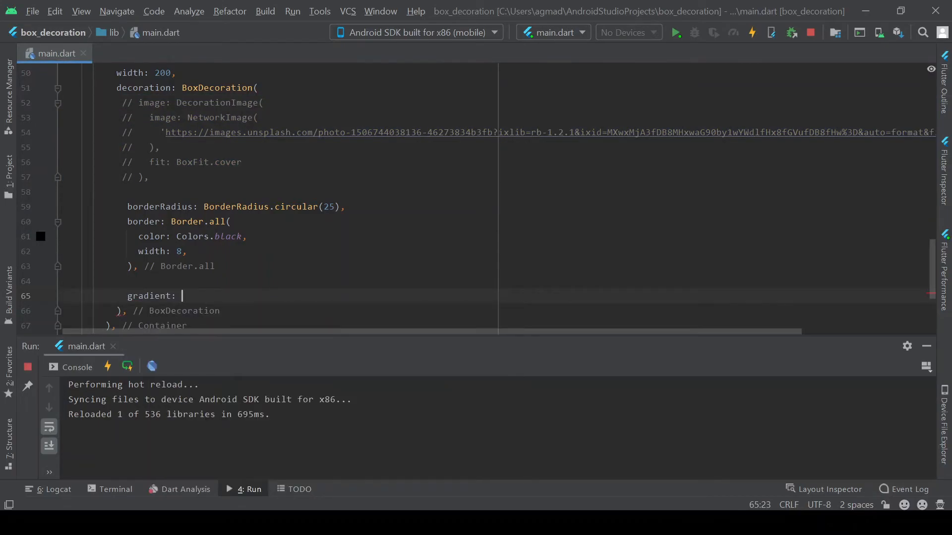
pyautogui.write('Line')
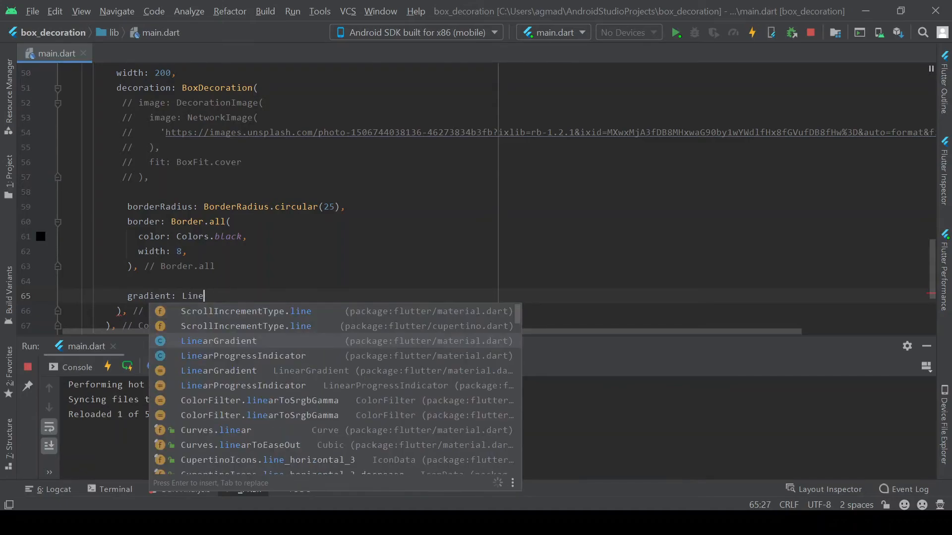
pyautogui.write('ar')
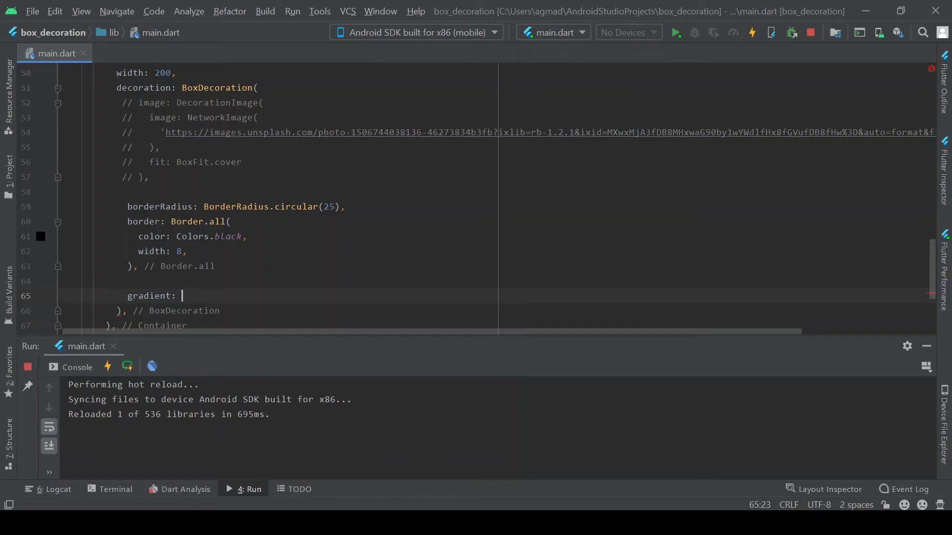
pyautogui.write('Gradien')
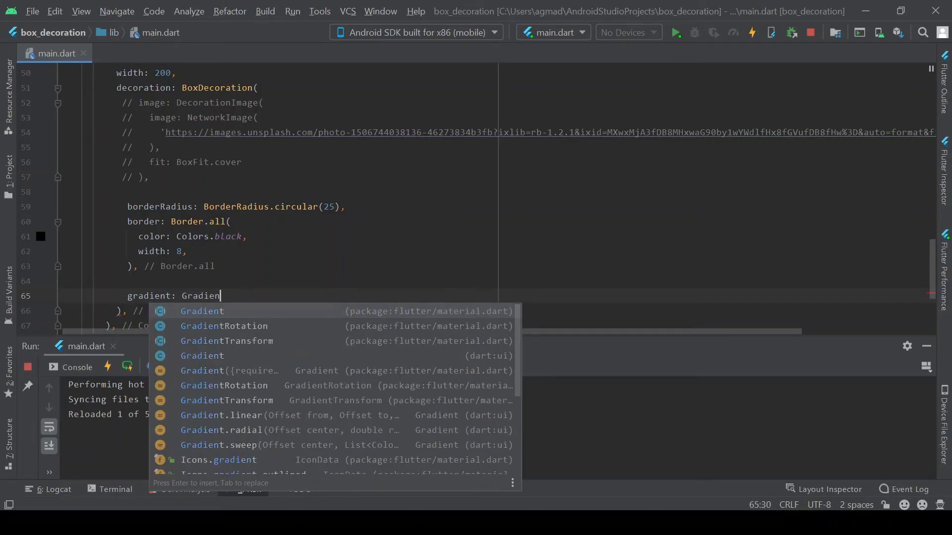
pyautogui.write('t')
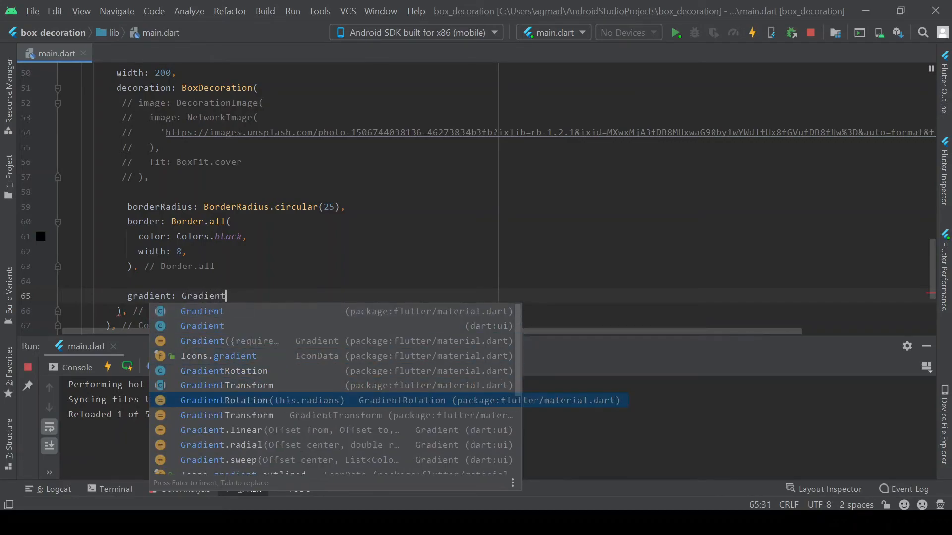
pyautogui.scroll(-3)
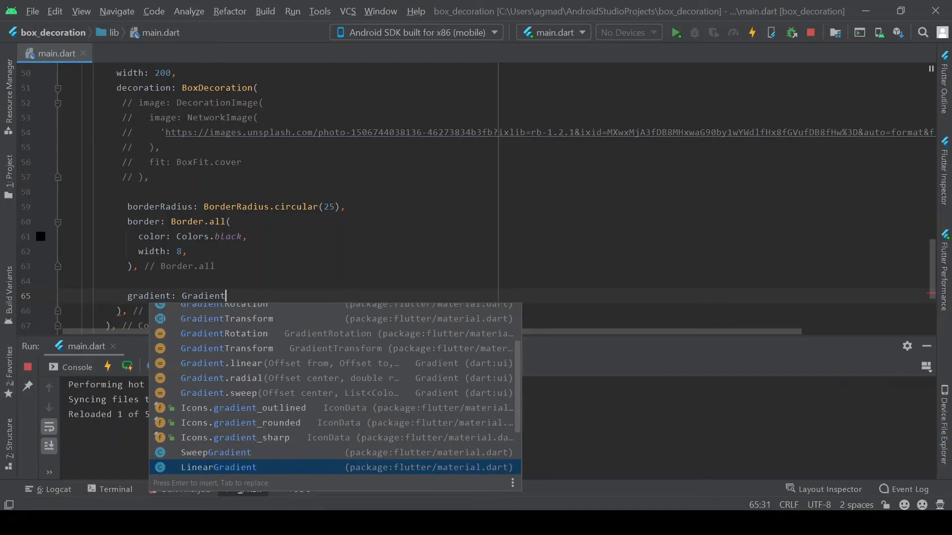
pyautogui.scroll(-3)
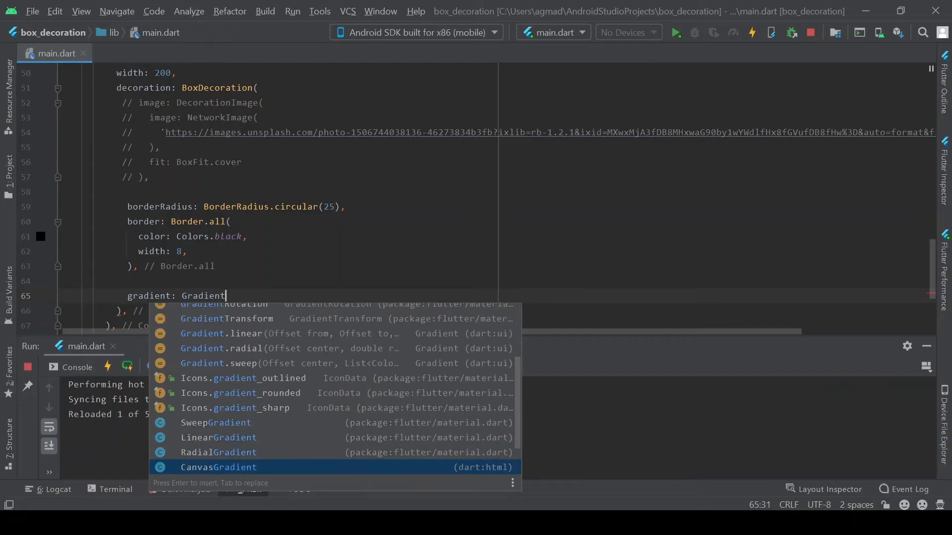
pyautogui.click(219, 438)
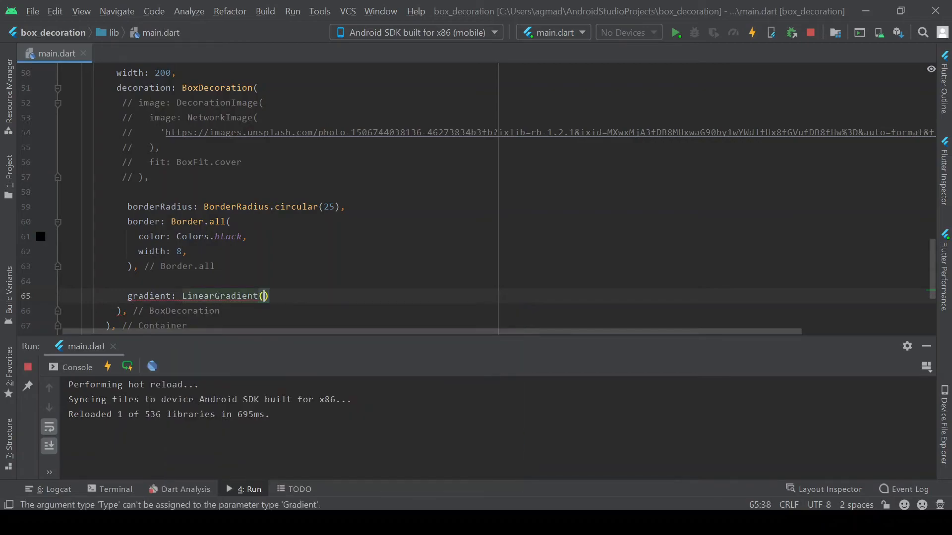
# Fill the LinearGradient with colors: [Colors.red, Colors.orange, Colors.yellow]
pyautogui.press('enter')
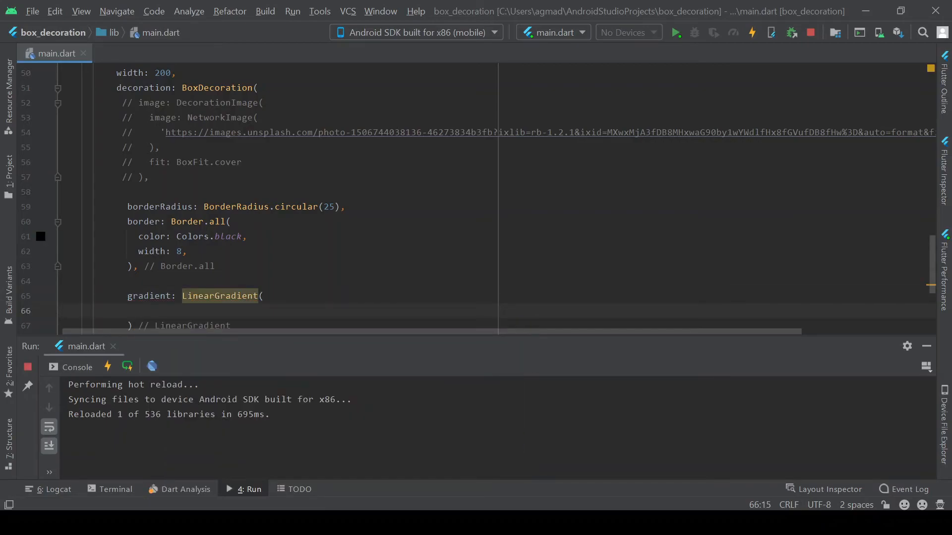
pyautogui.write('colors:')
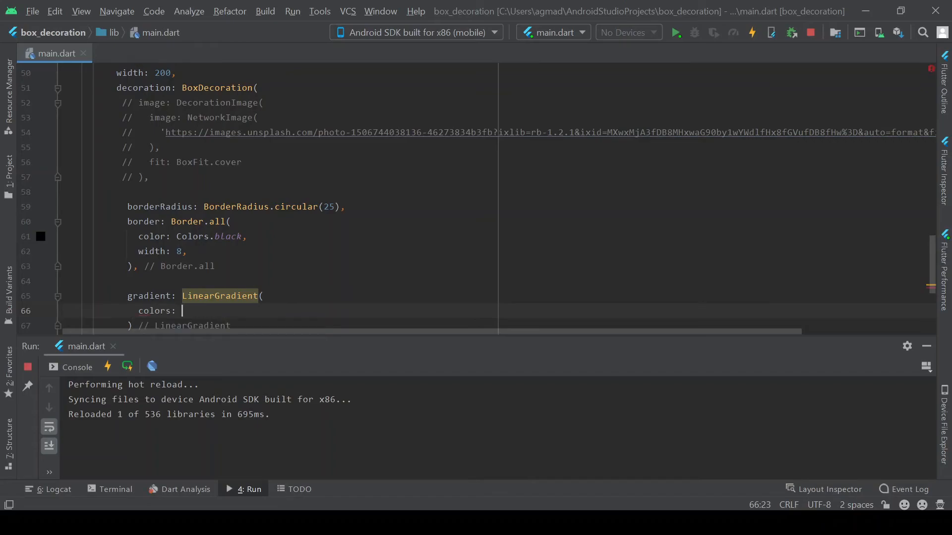
pyautogui.write('[Colors.red')
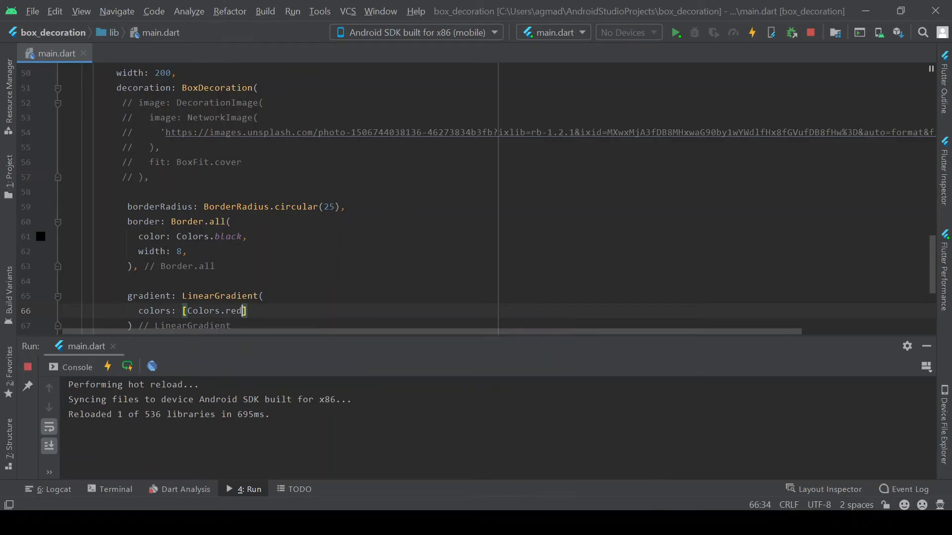
pyautogui.write(', COlors.')
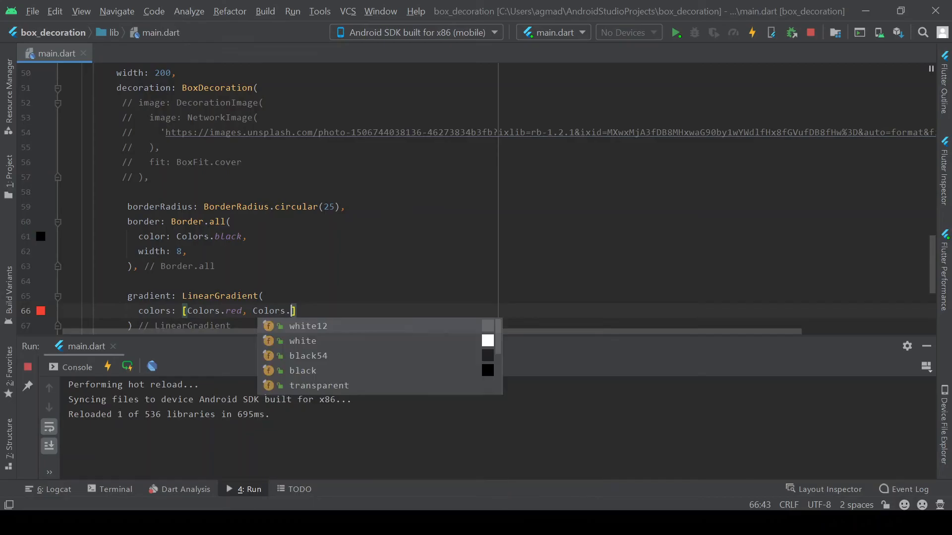
pyautogui.write('orange, COlo')
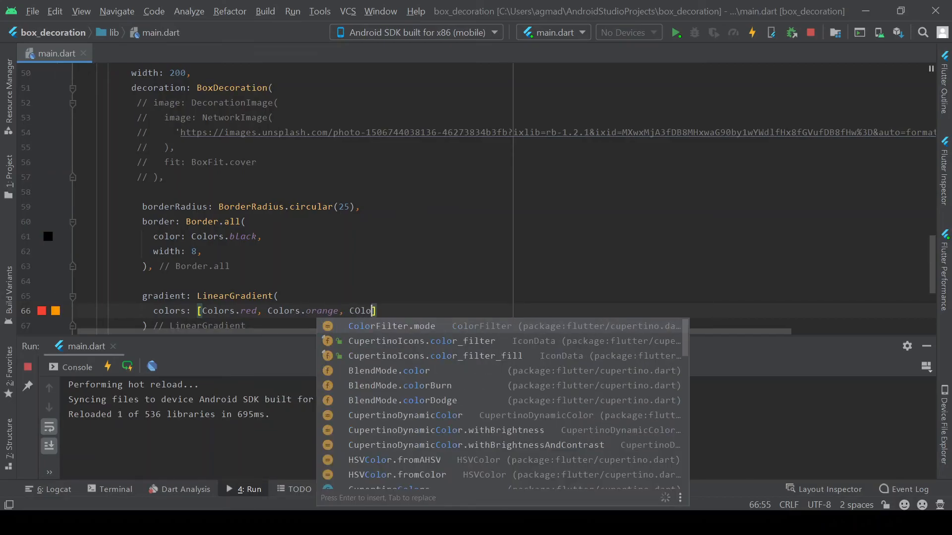
pyautogui.write('r')
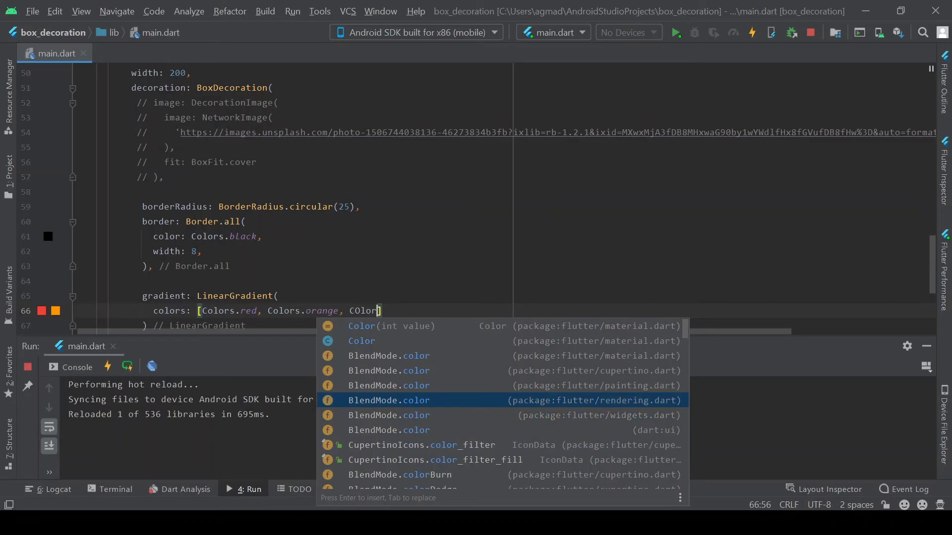
pyautogui.write('s.yellow')
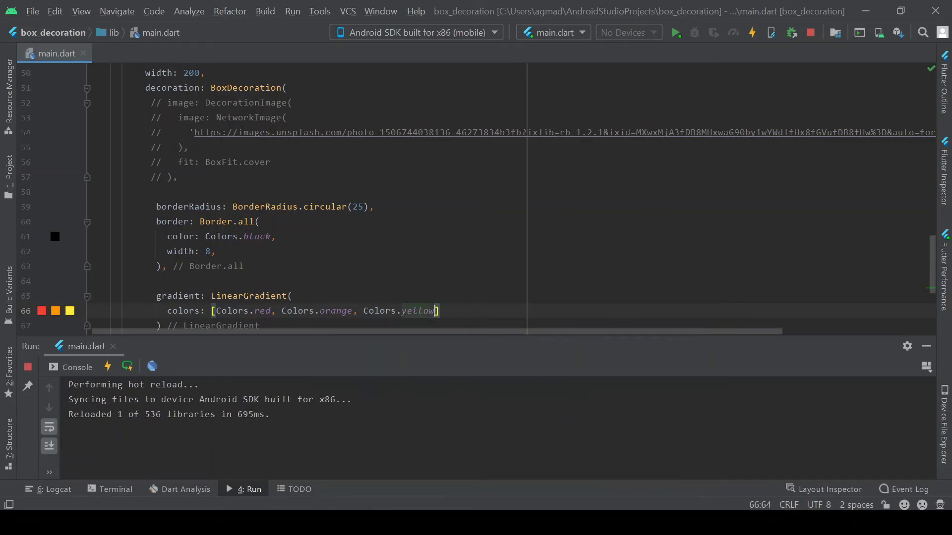
pyautogui.scroll(-3)
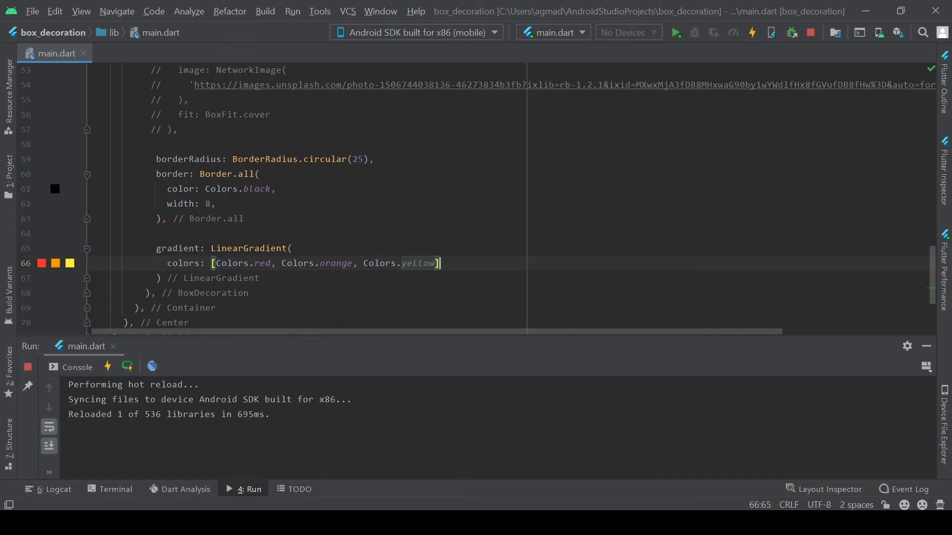
pyautogui.write(',')
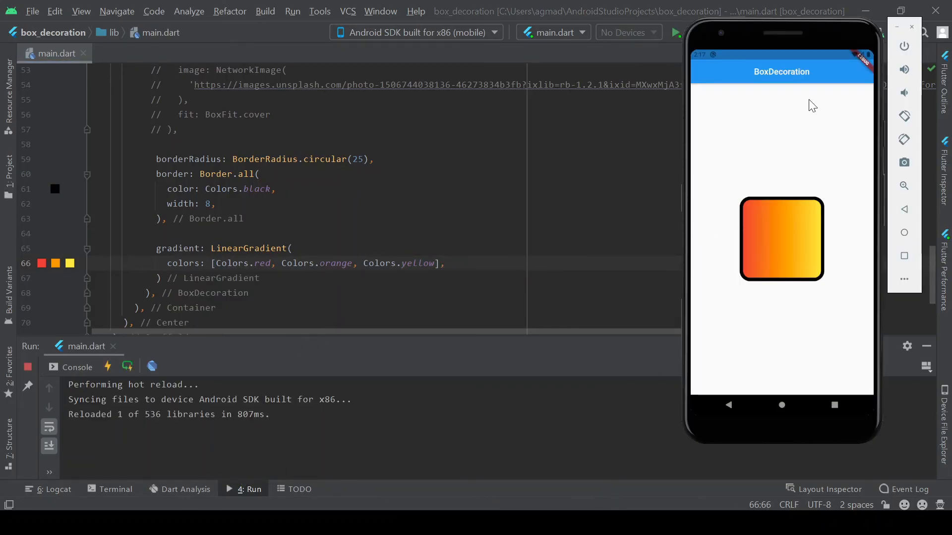
pyautogui.moveTo(781, 244)
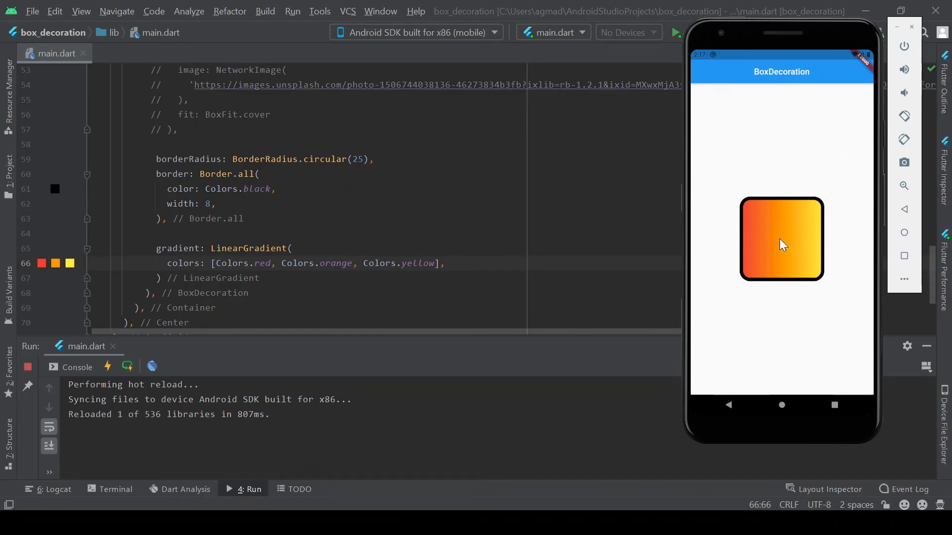
# Scroll up and down through main.dart to review the finished decoration code
pyautogui.scroll(3)
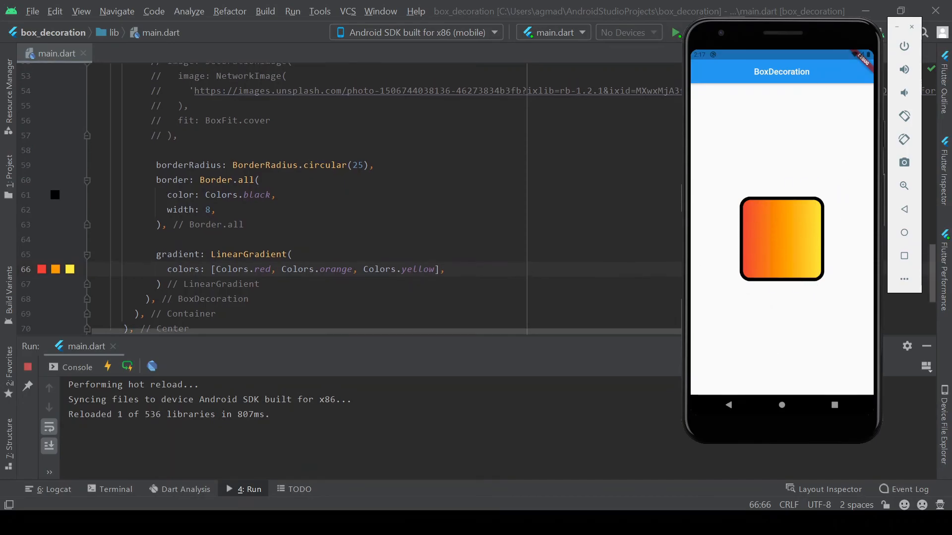
pyautogui.scroll(3)
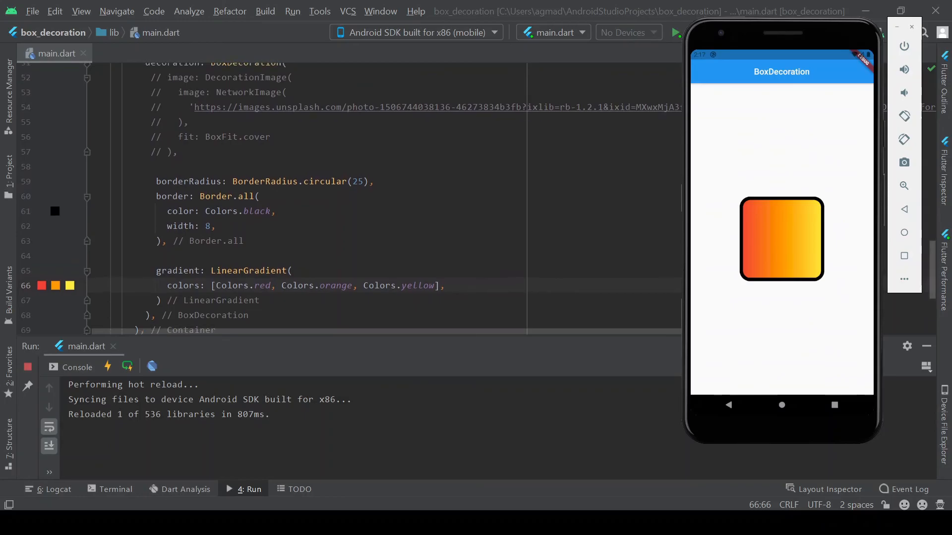
pyautogui.scroll(3)
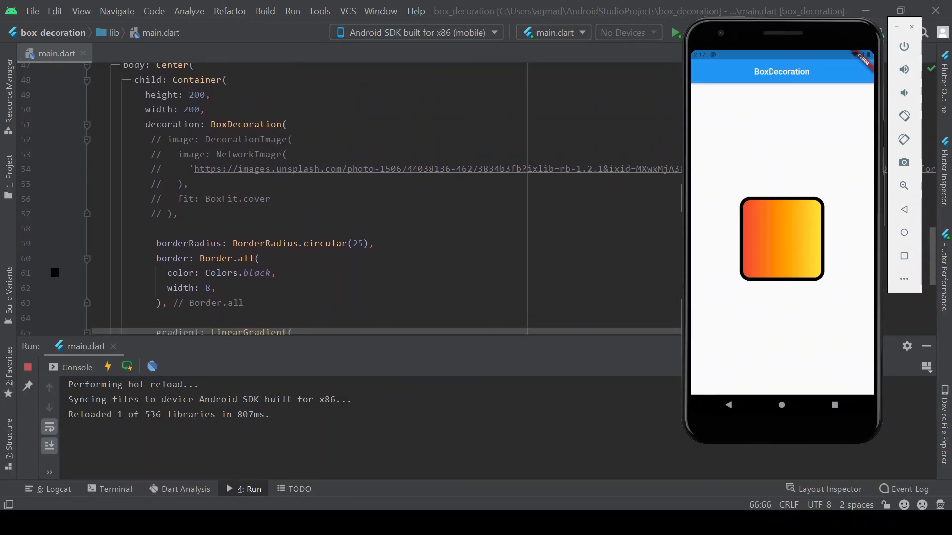
pyautogui.scroll(-3)
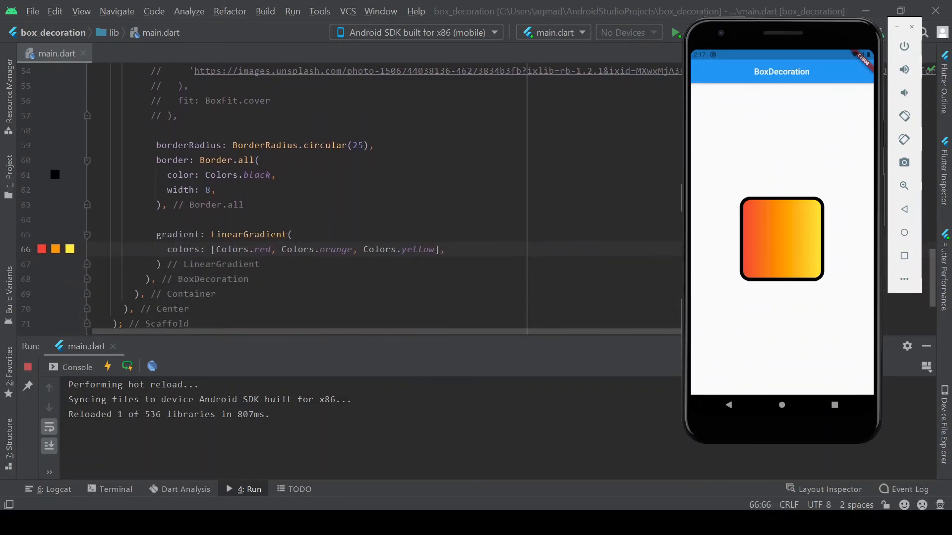
pyautogui.scroll(3)
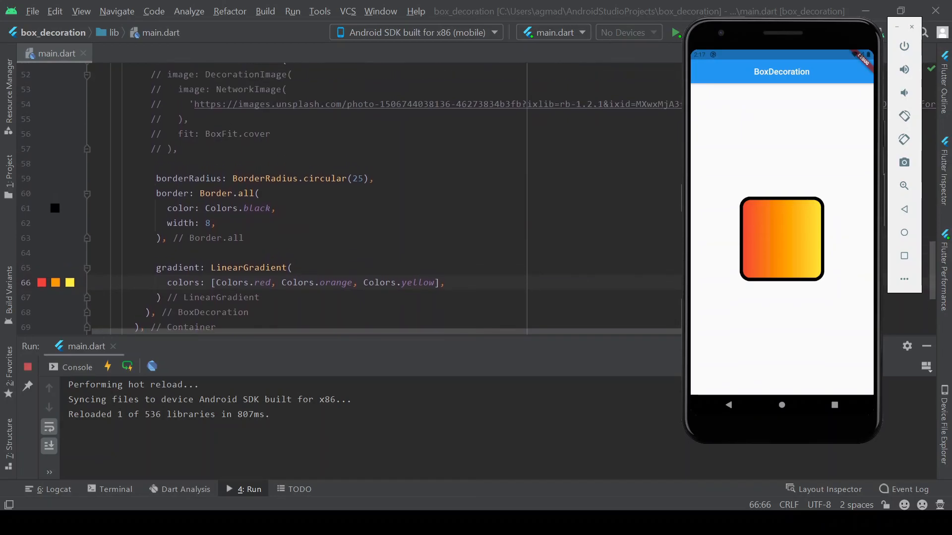
pyautogui.scroll(-3)
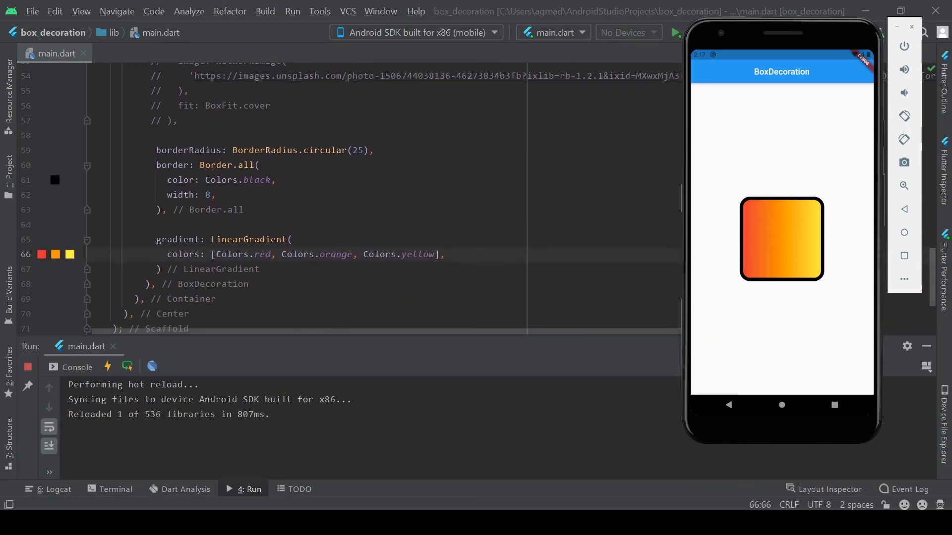